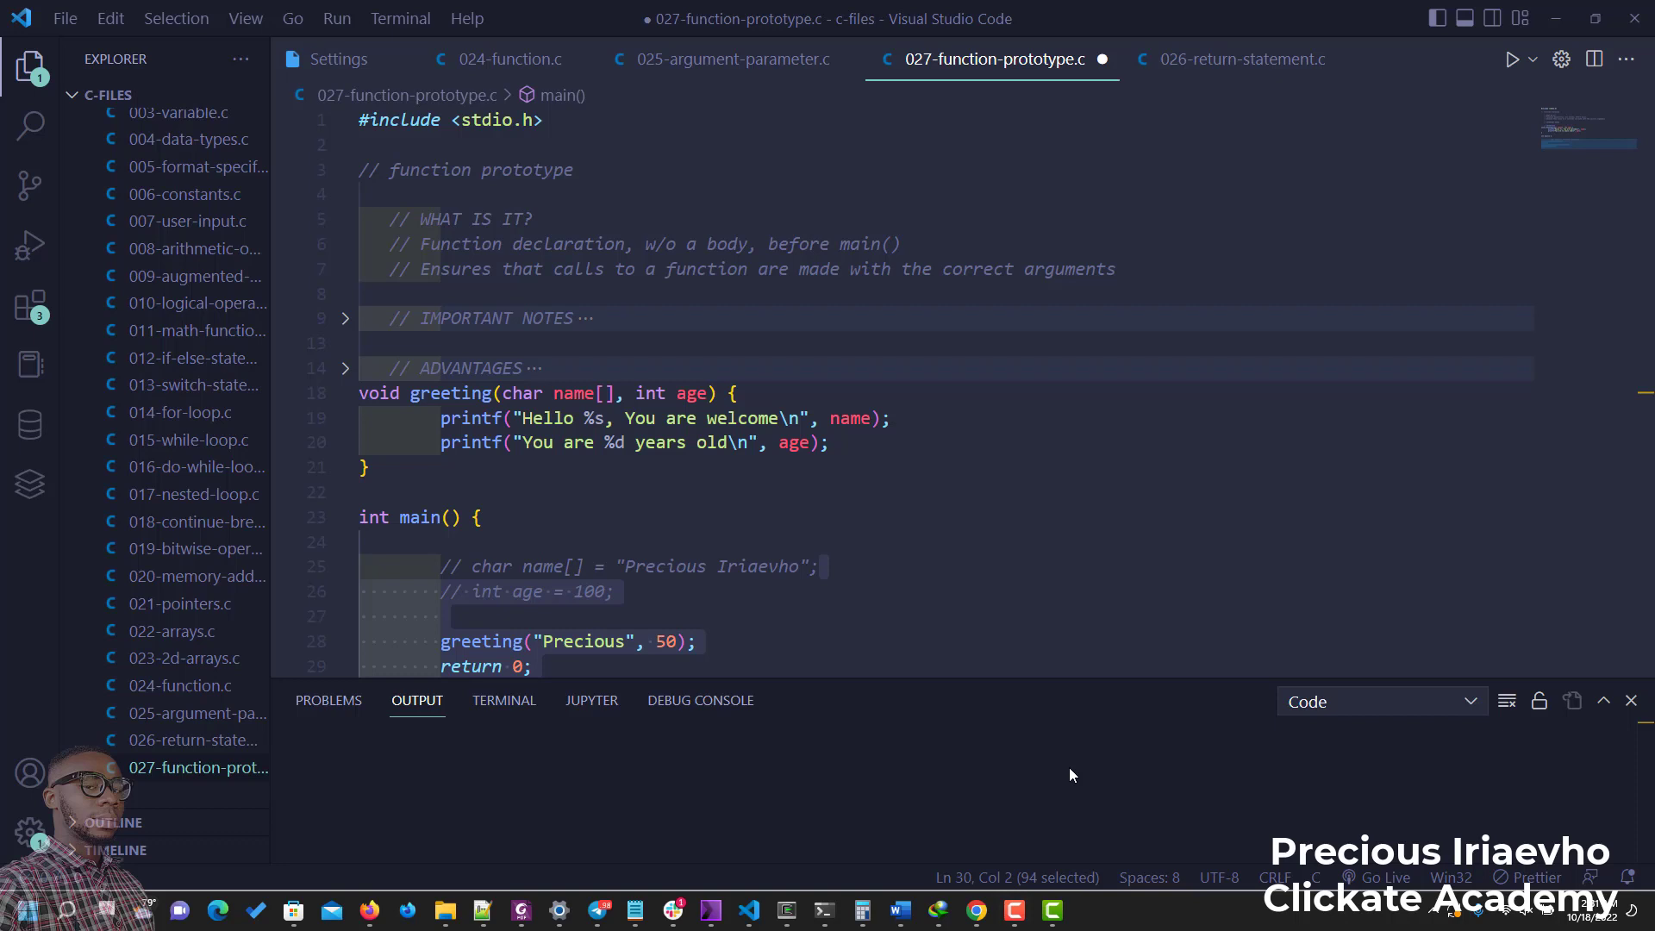
mouse_move(637, 294)
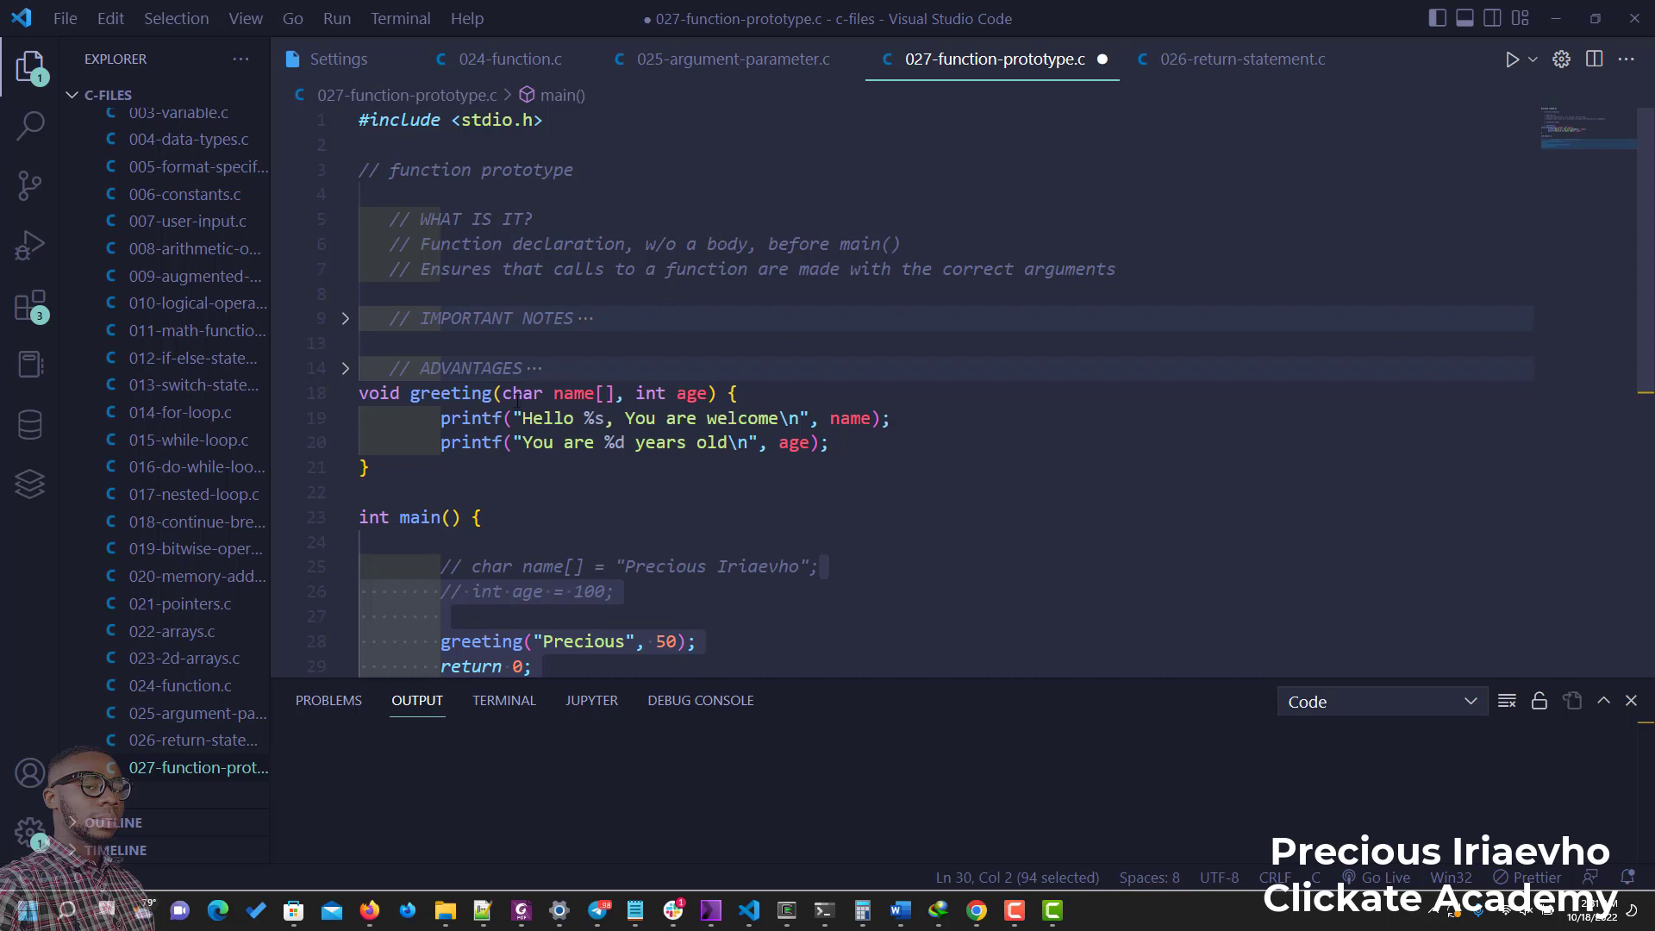
Move greeting below main and reduce its call to greeting("Precious") with no age argument
scroll(down, 3)
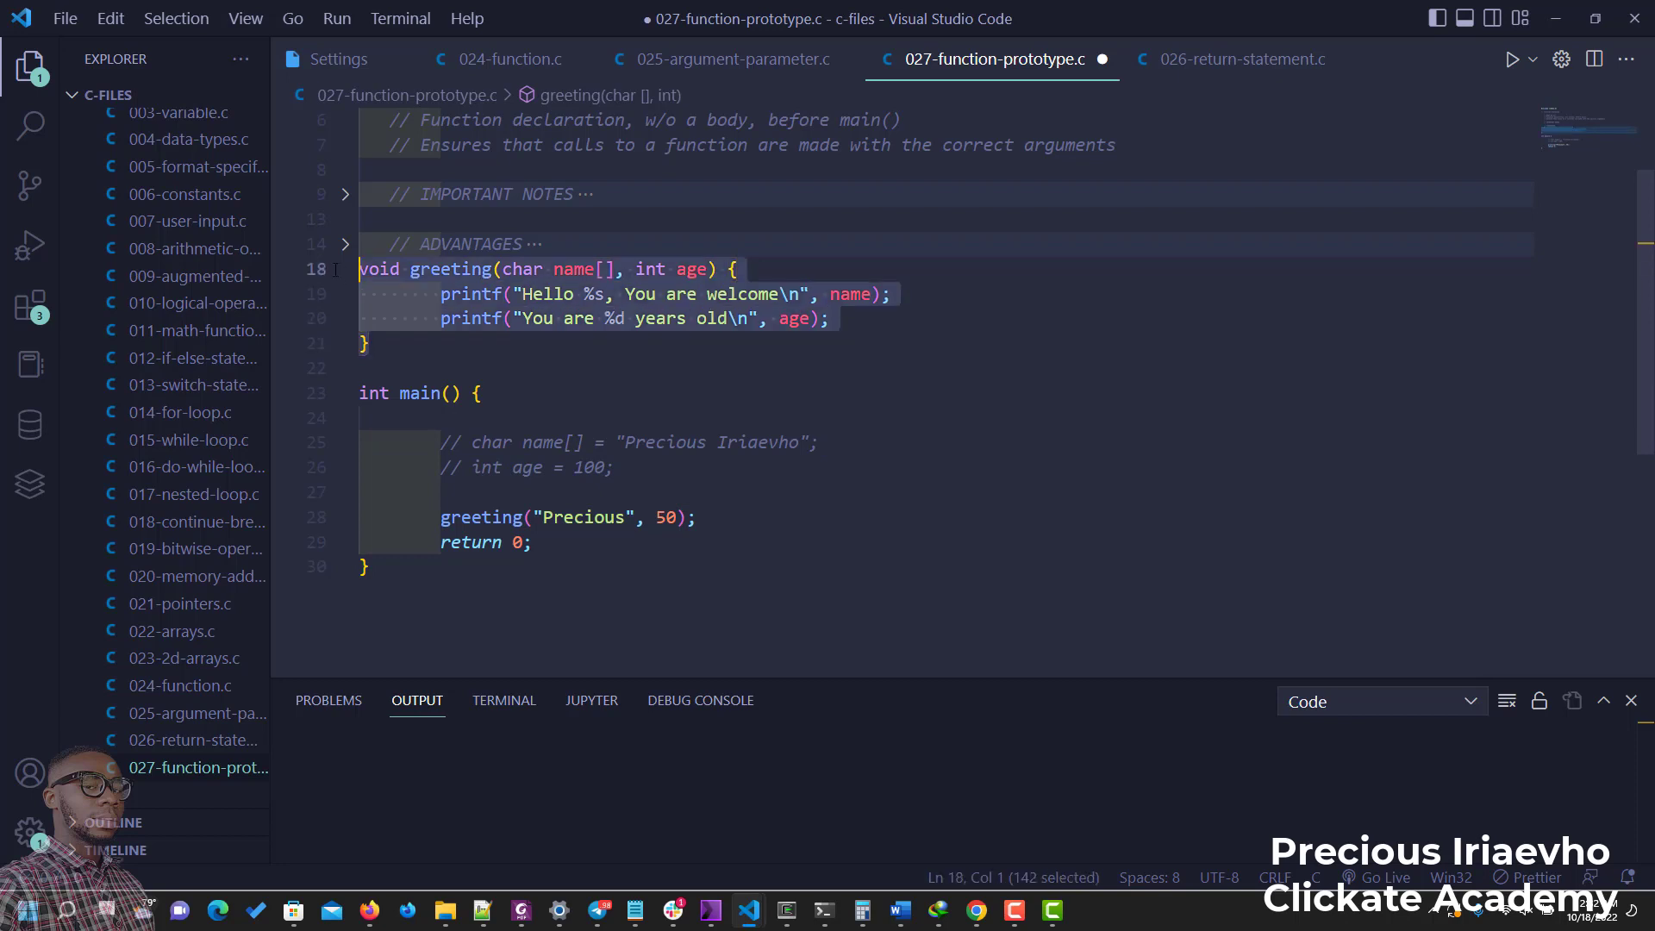
key(Delete)
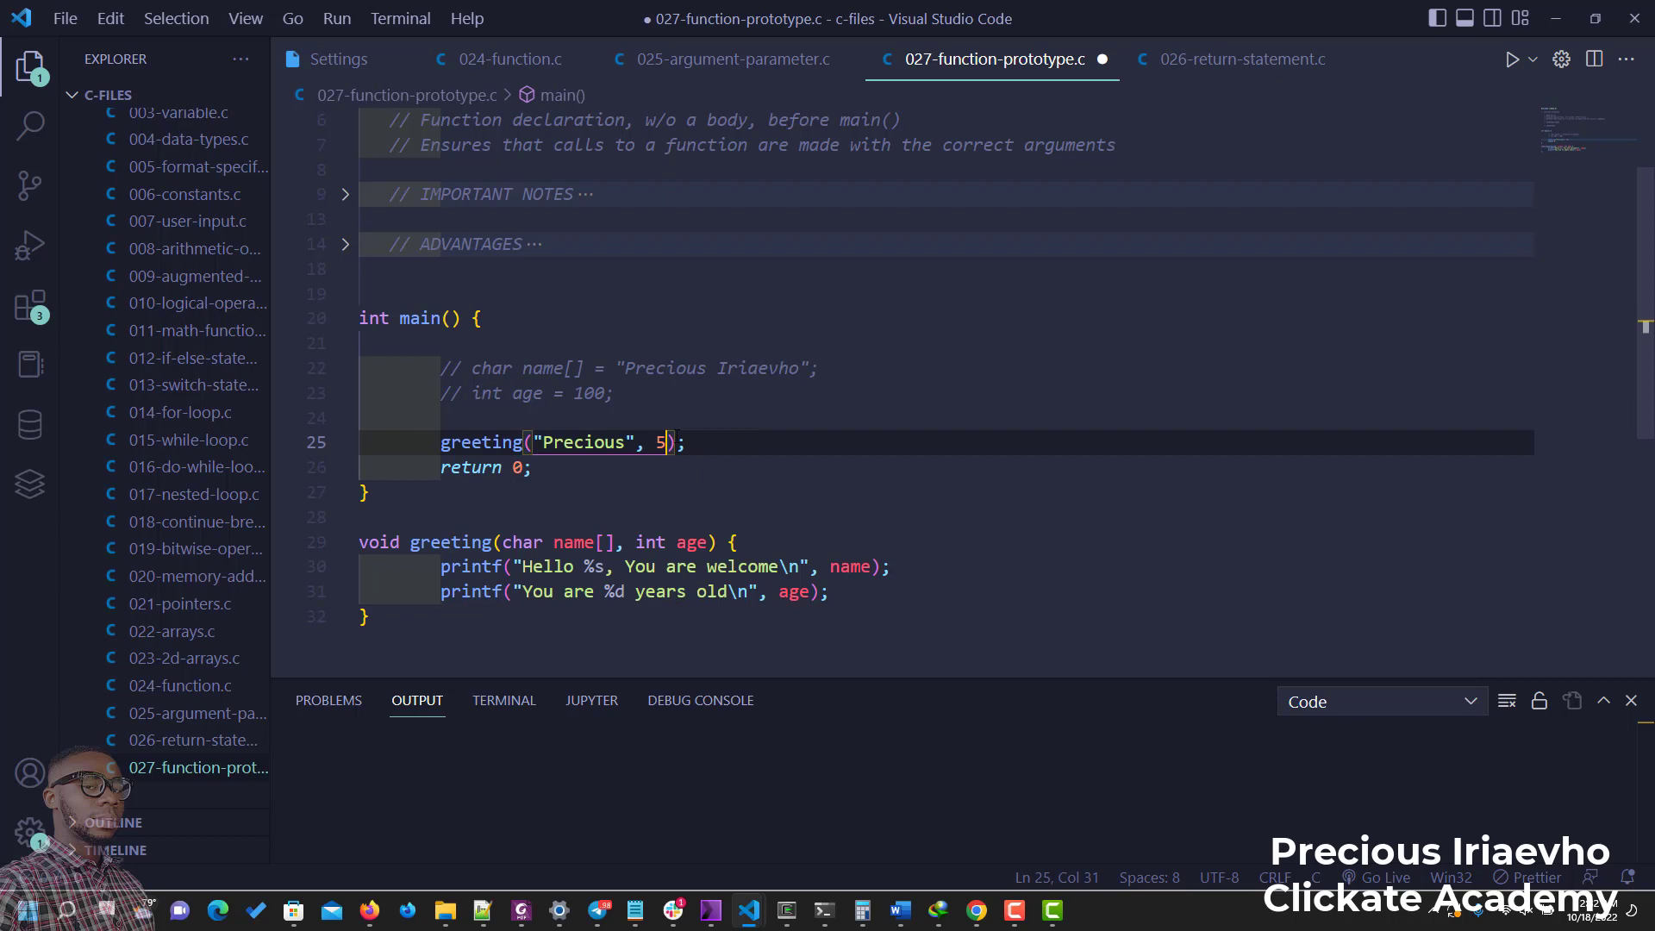
key(BackSpace)
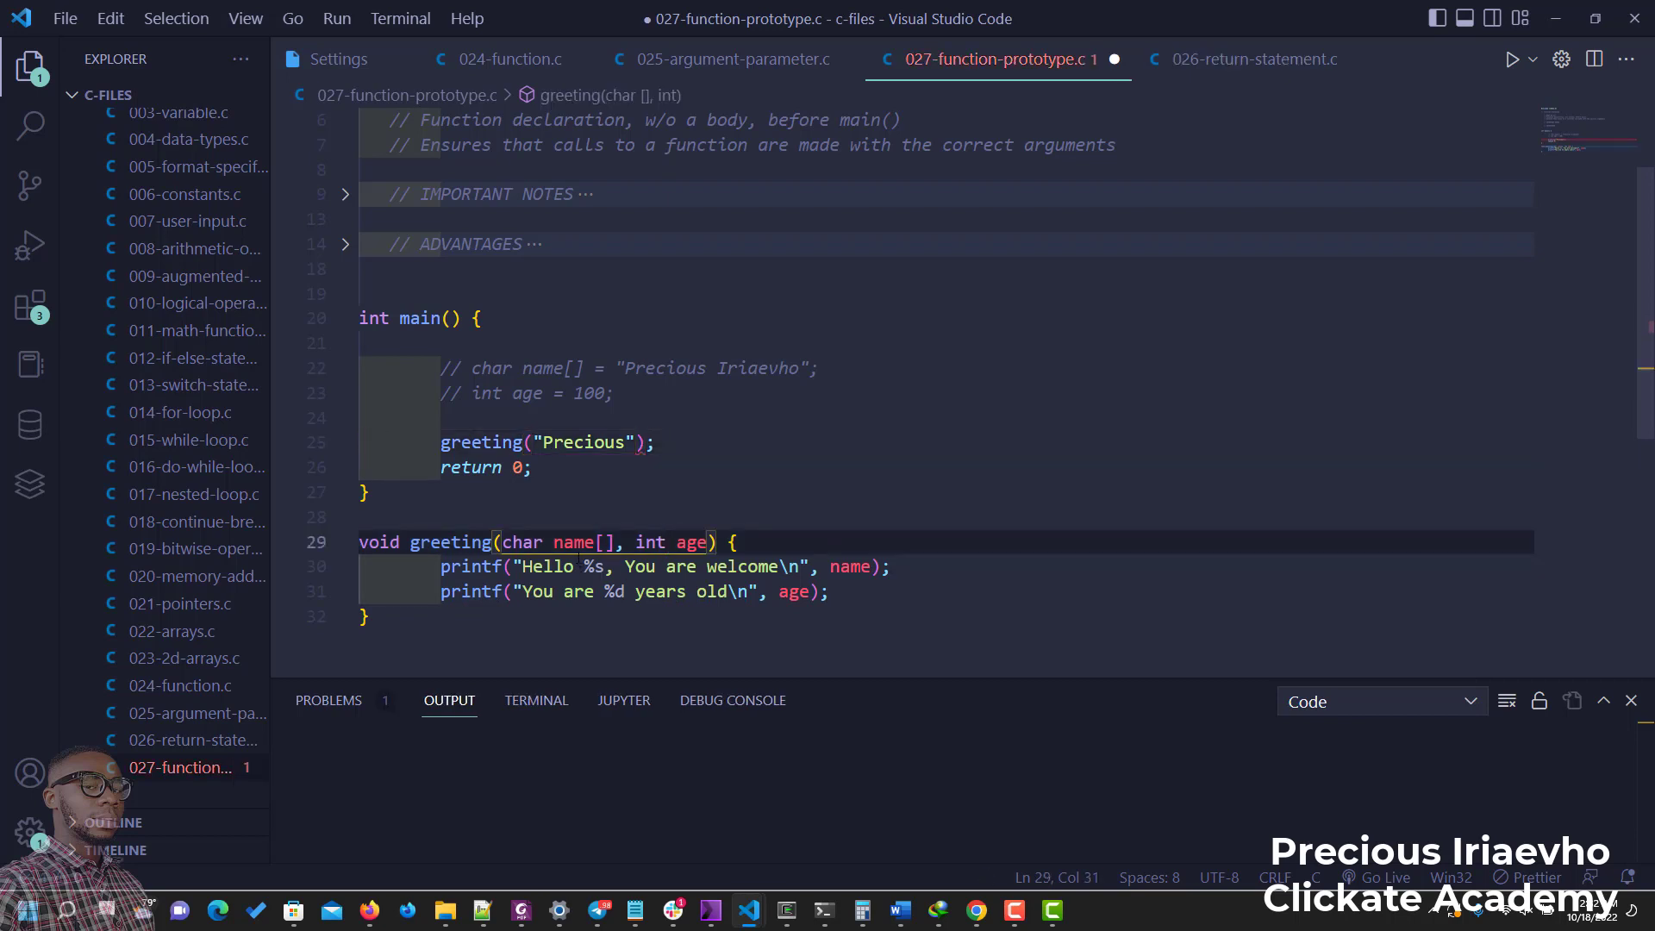
click(655, 443)
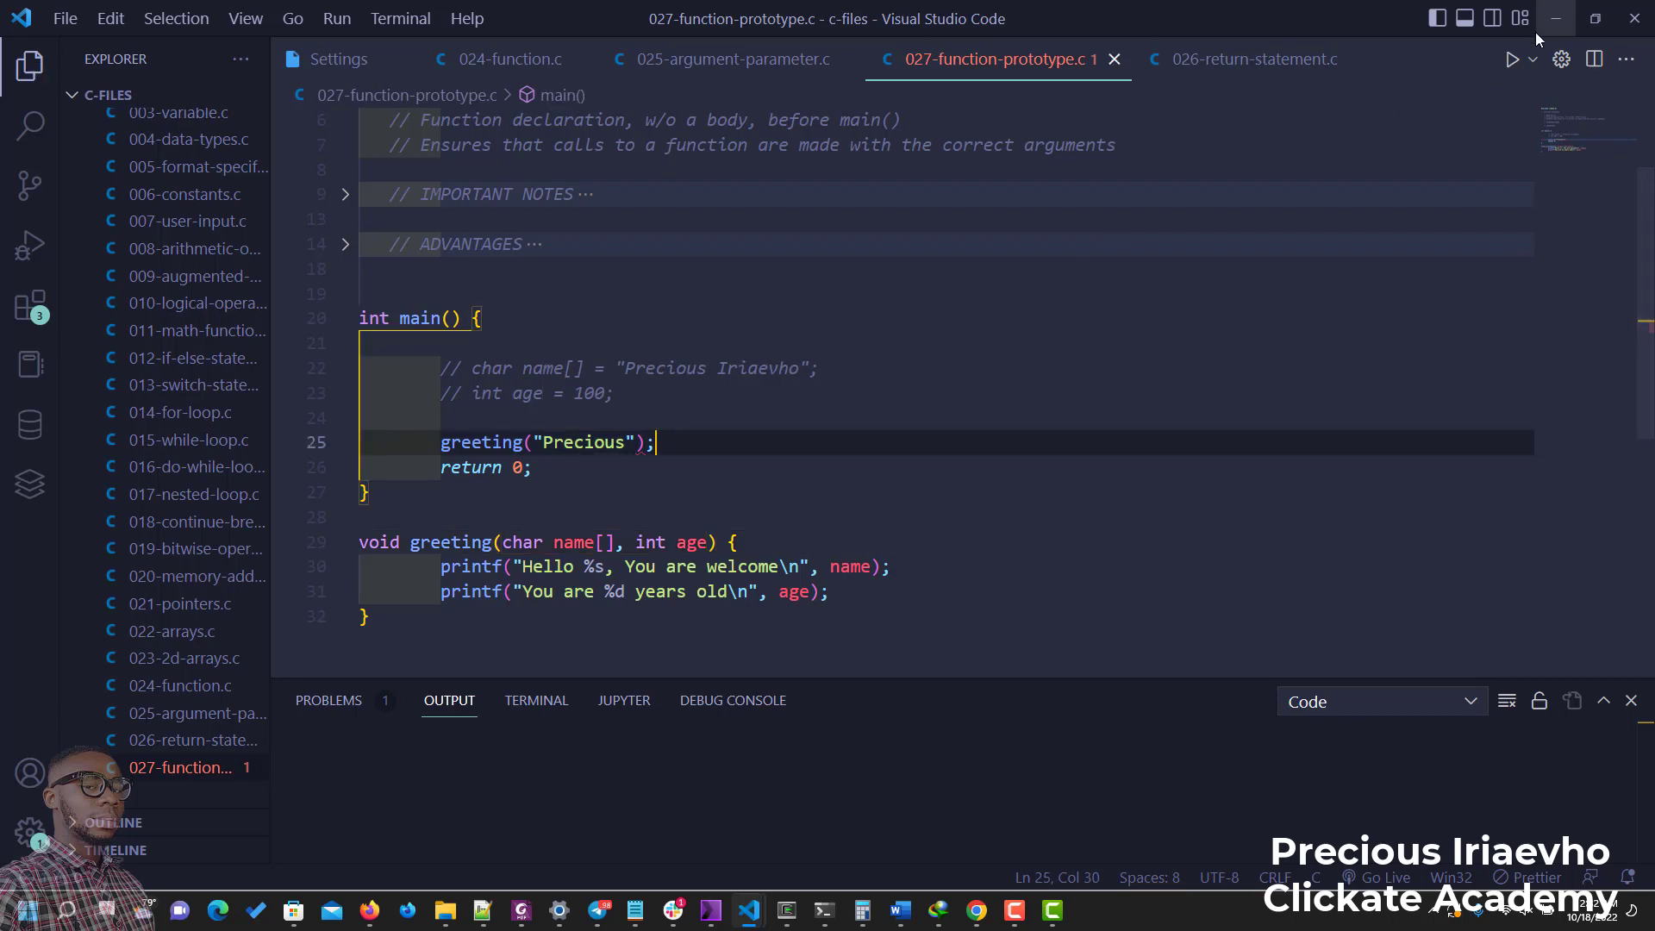
Run the program without a prototype, getting an implicit-declaration warning and a garbage age
click(1514, 58)
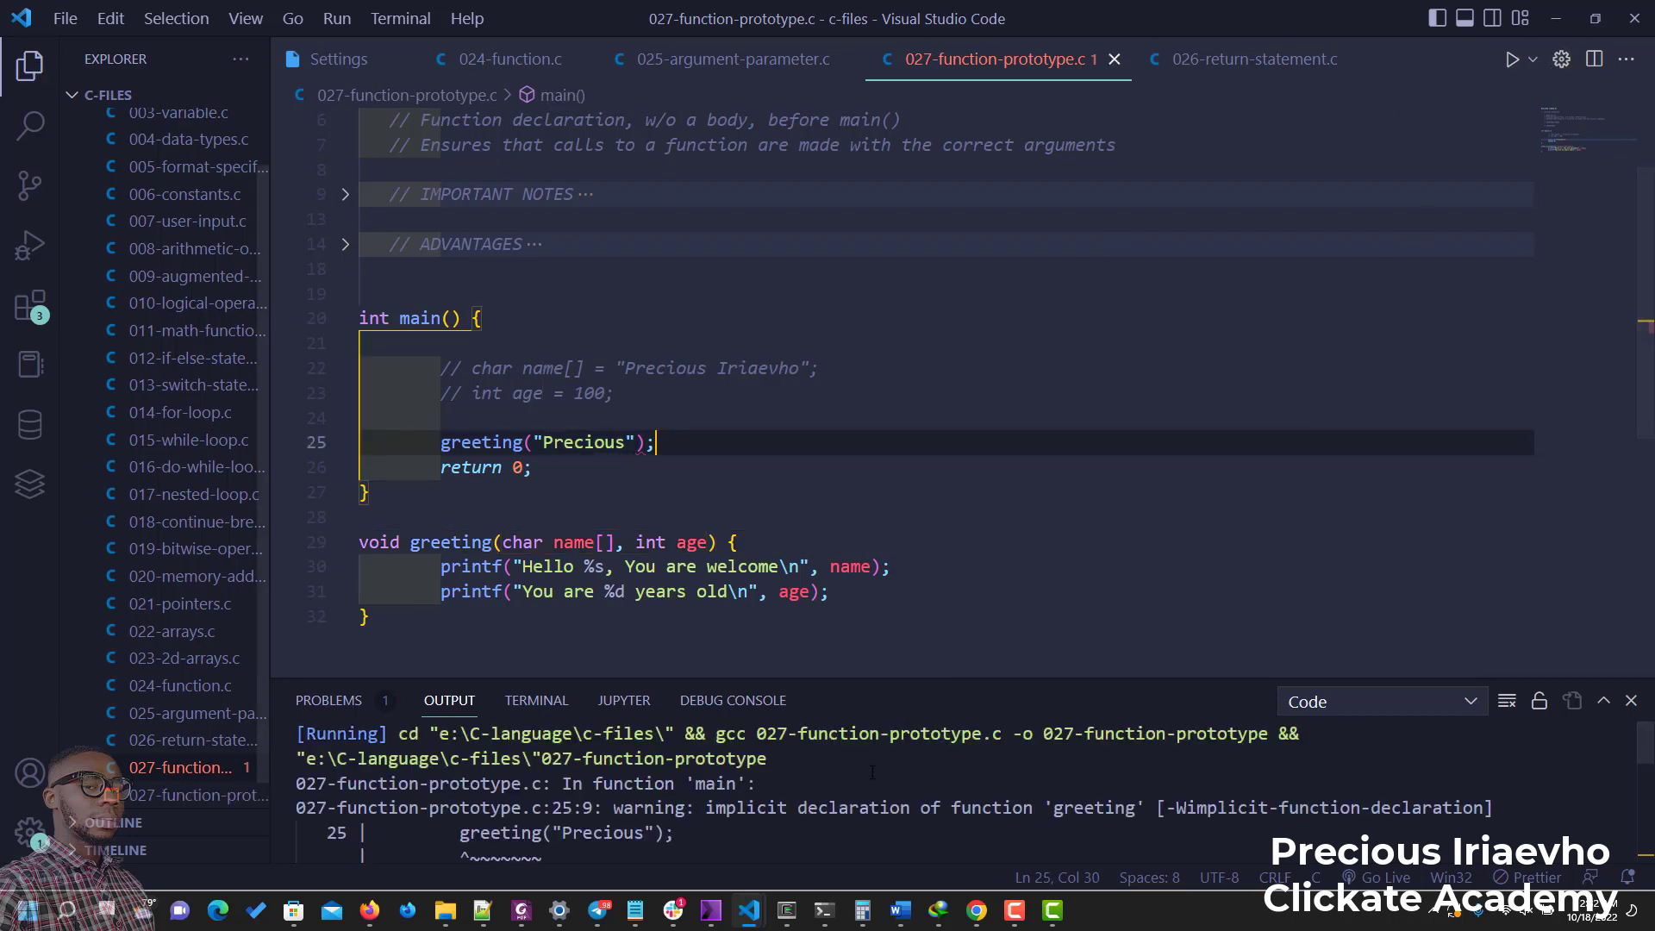
scroll(down, 3)
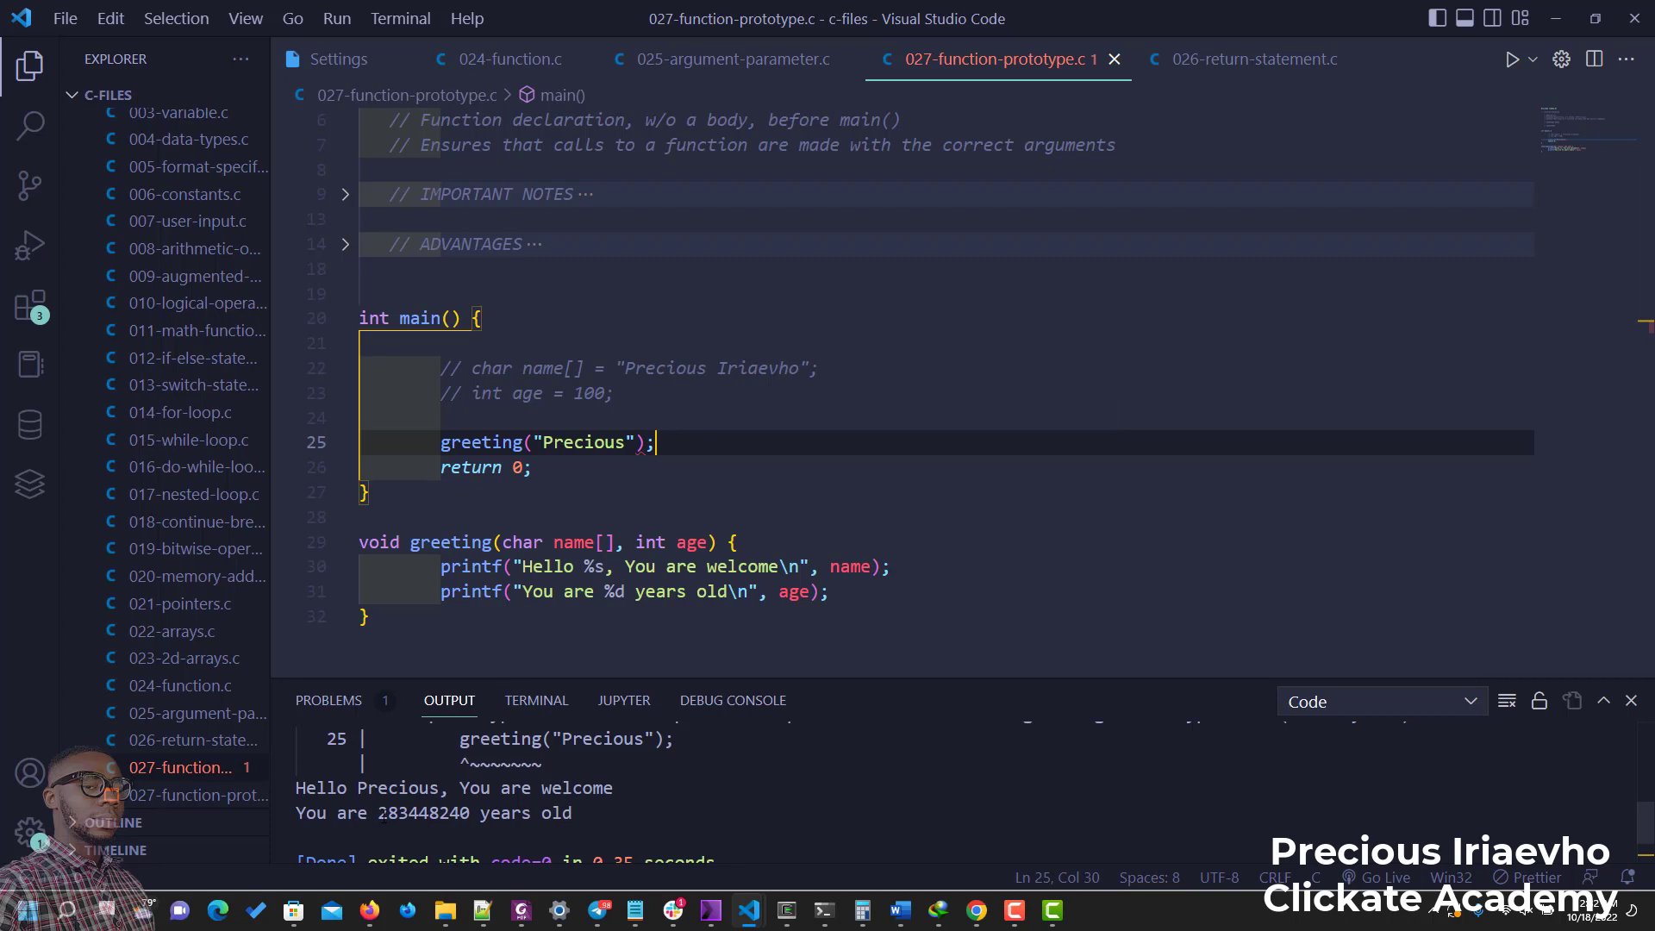
mouse_move(570, 441)
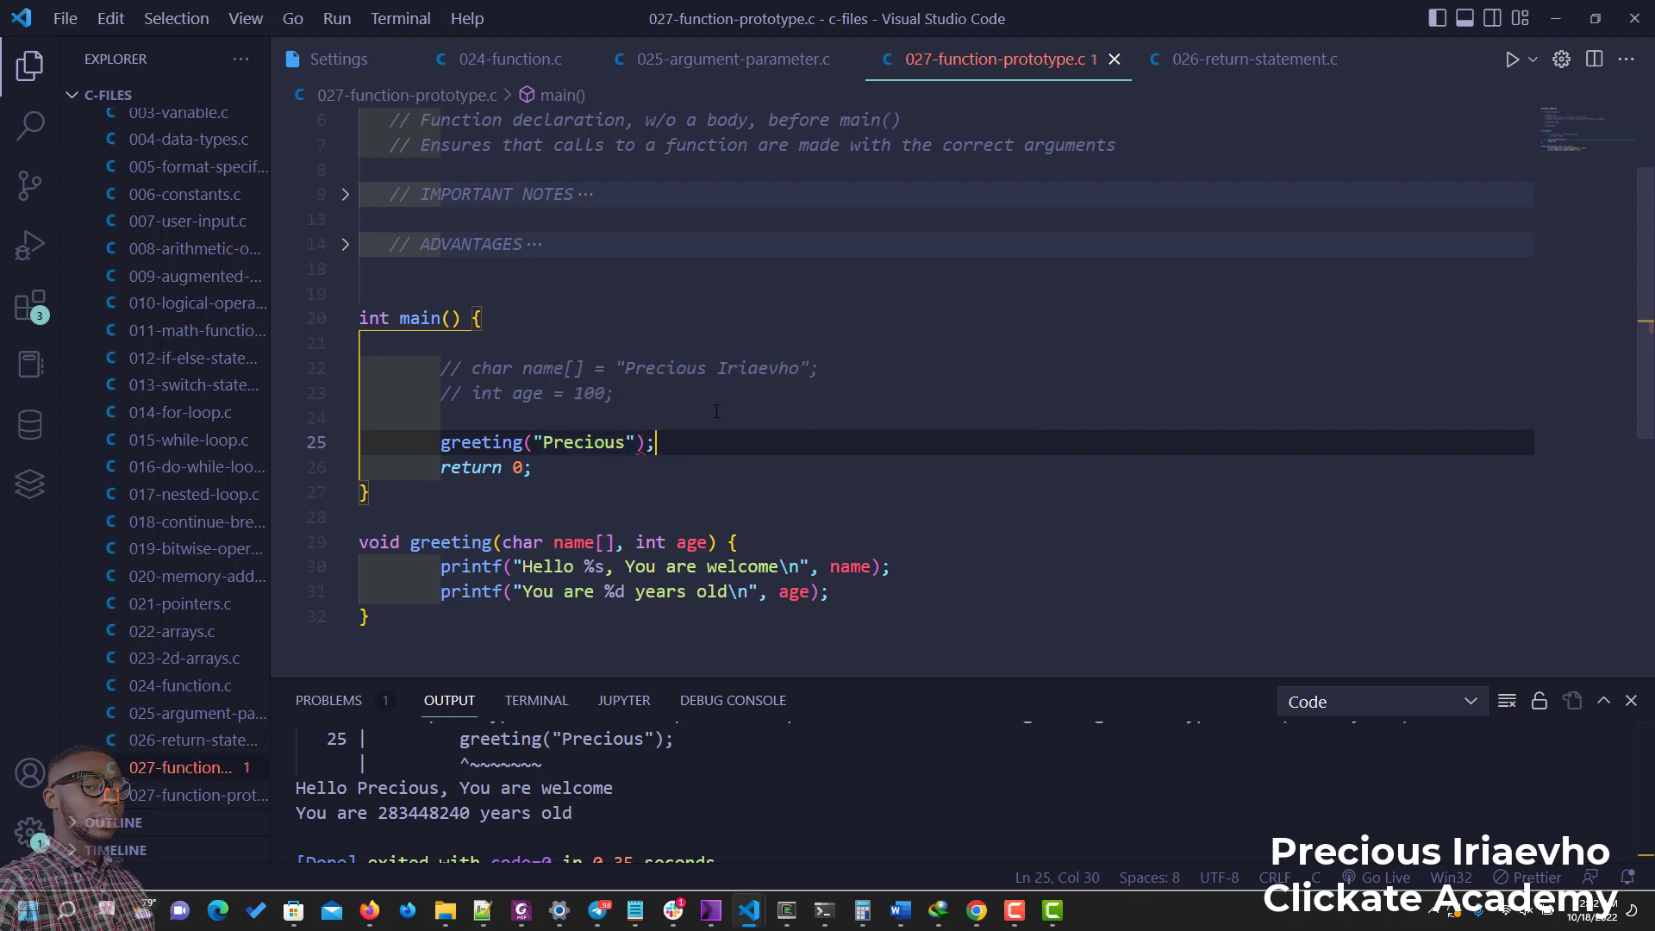
scroll(up, 3)
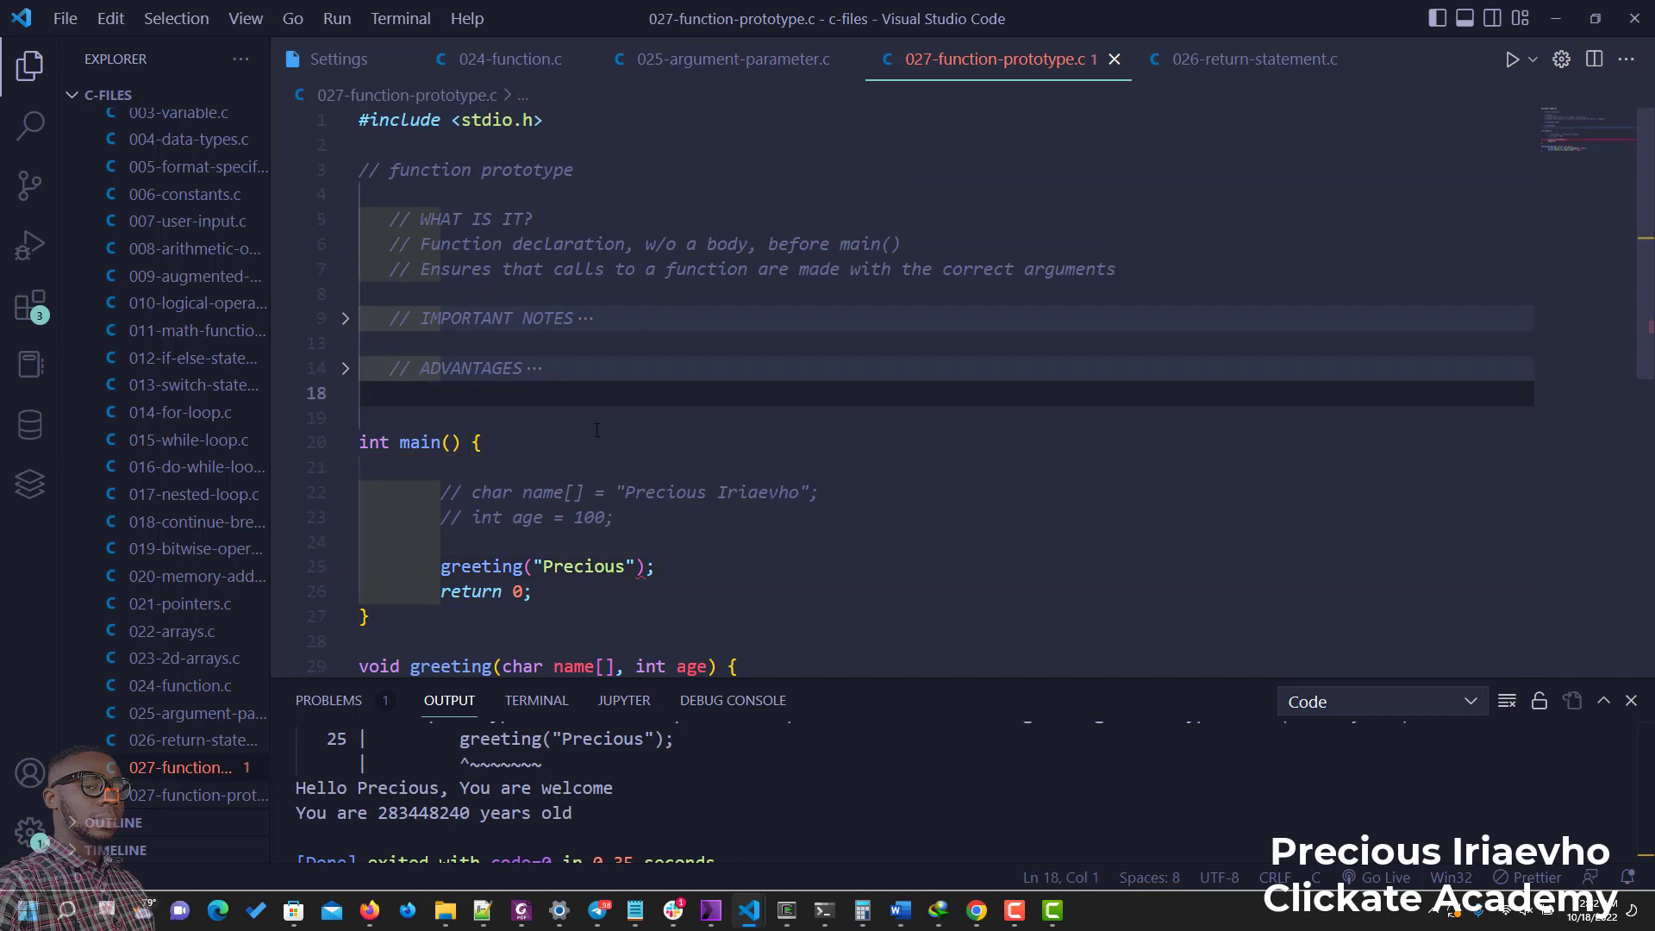
Declare the prototype void greeting(char name[], int age); on line 18 above main
text(void)
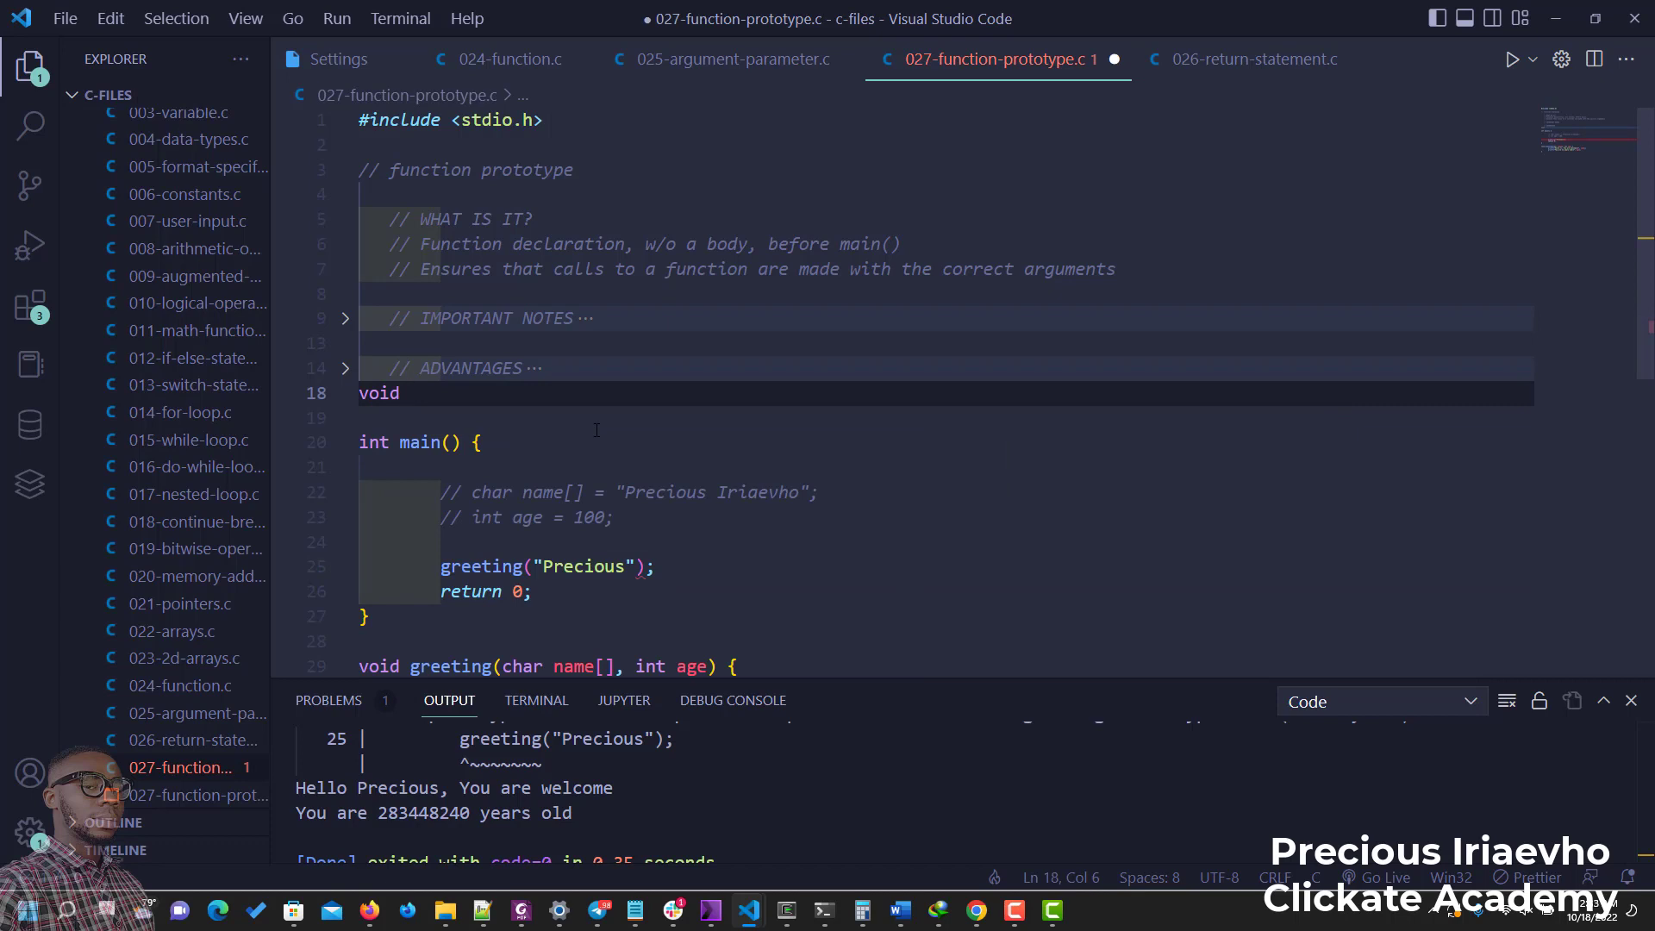
text(greeti)
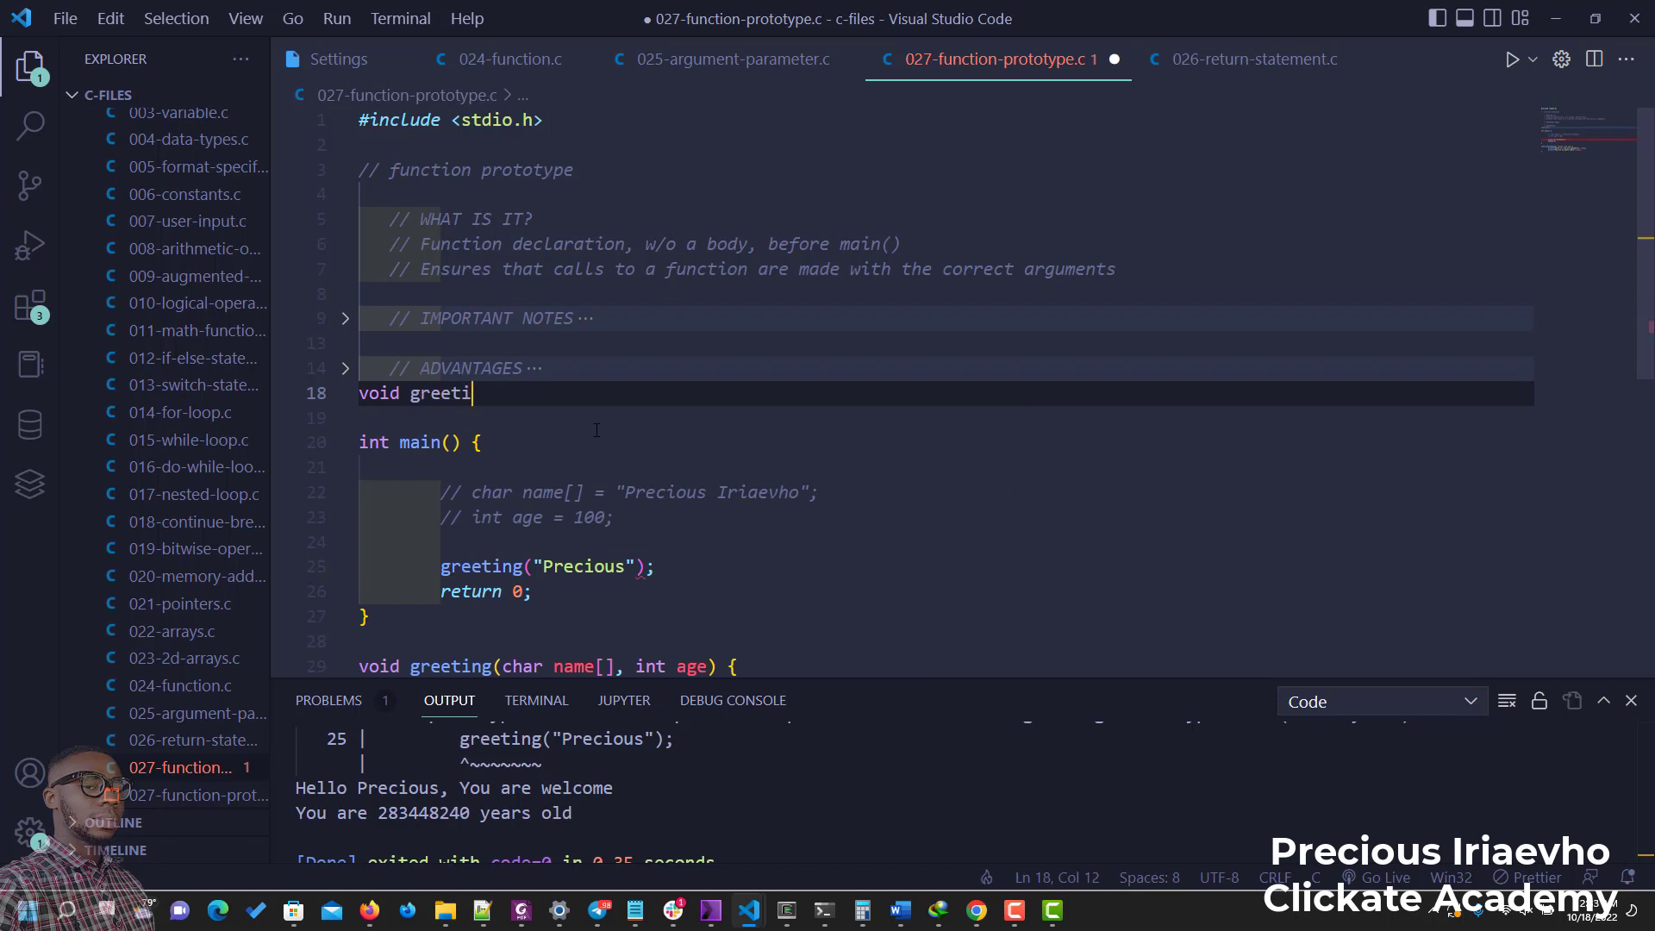
text(ng)
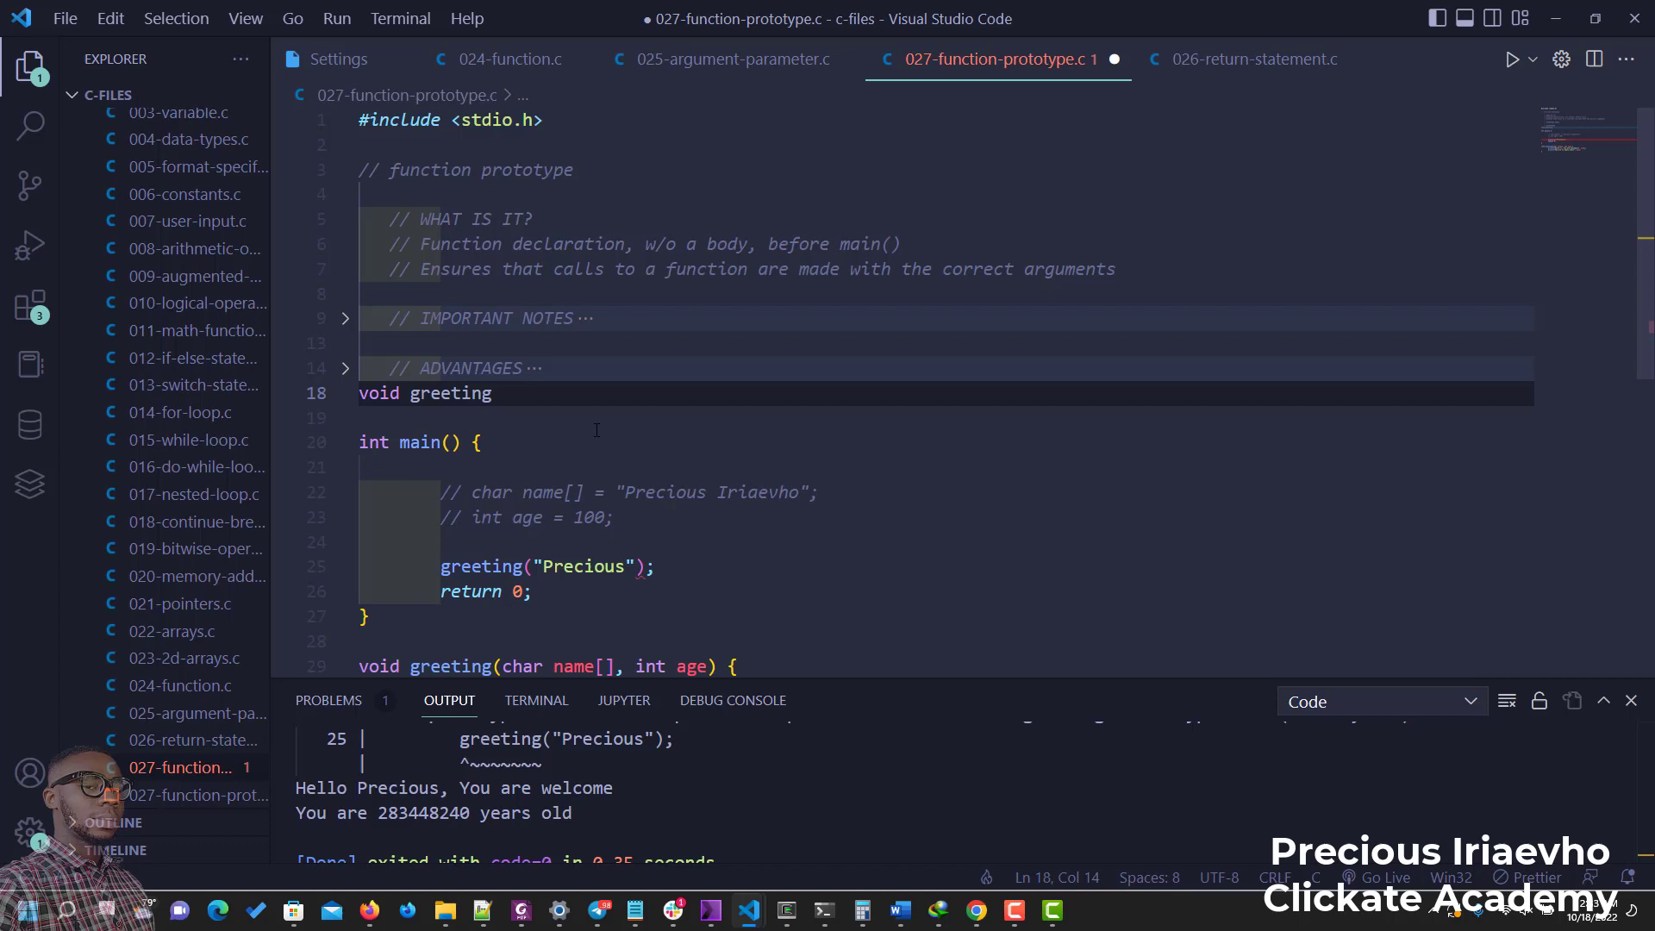
text(())
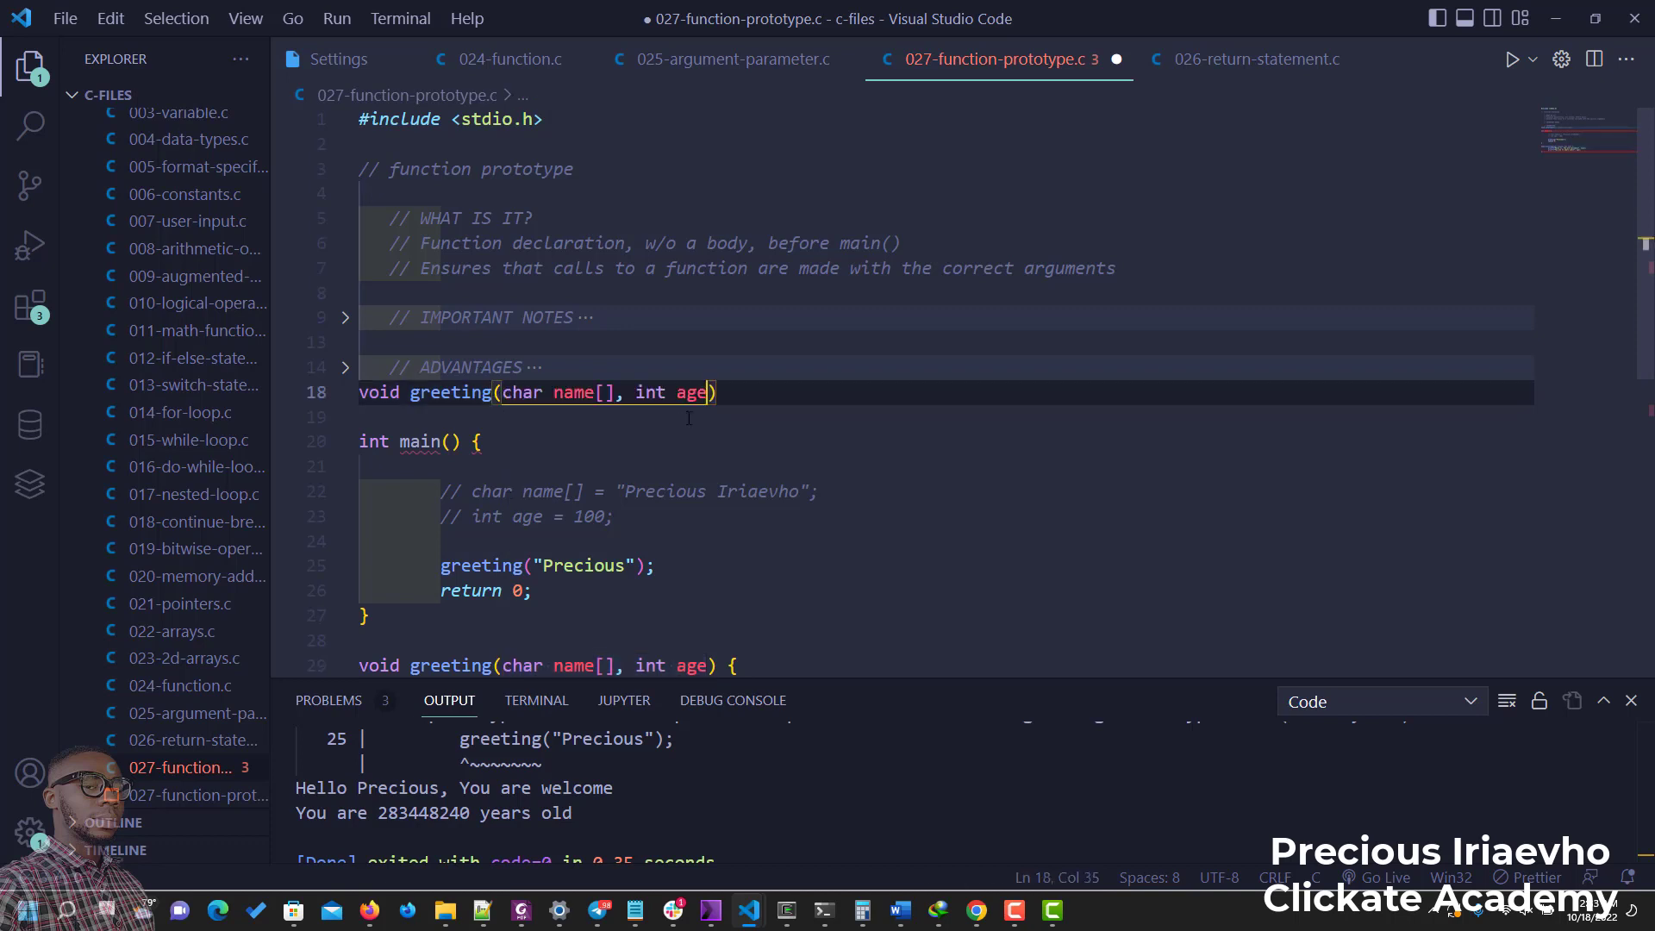
text(;)
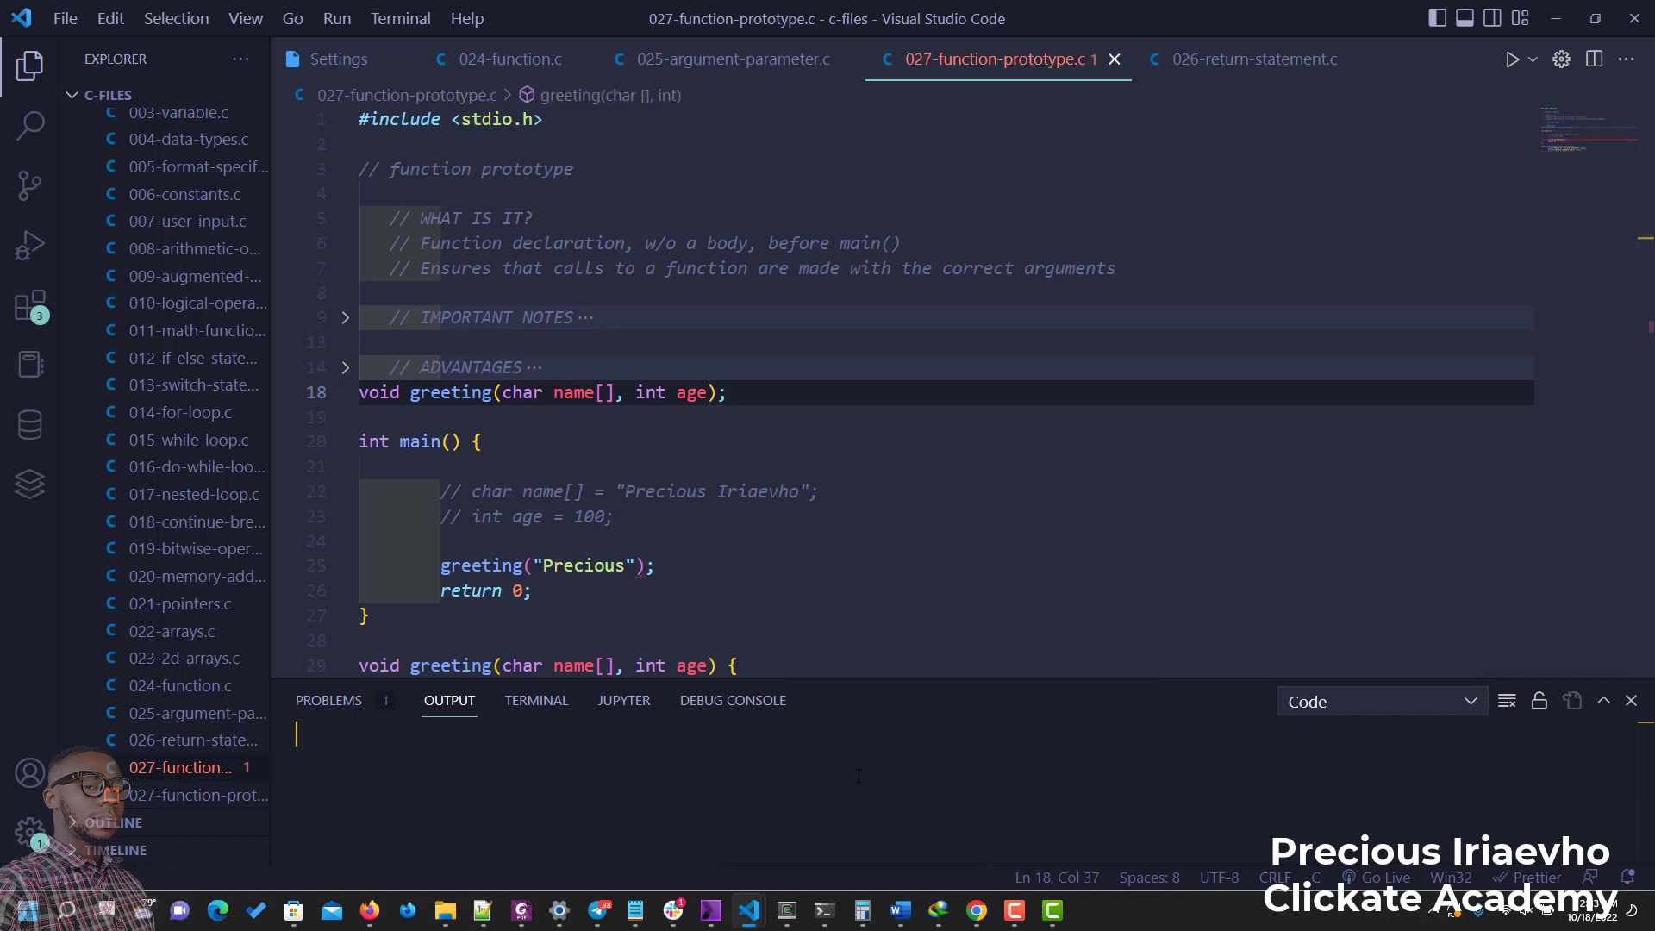
Run with the prototype so the one-argument call fails with exit code 1, then clear the output
click(1512, 59)
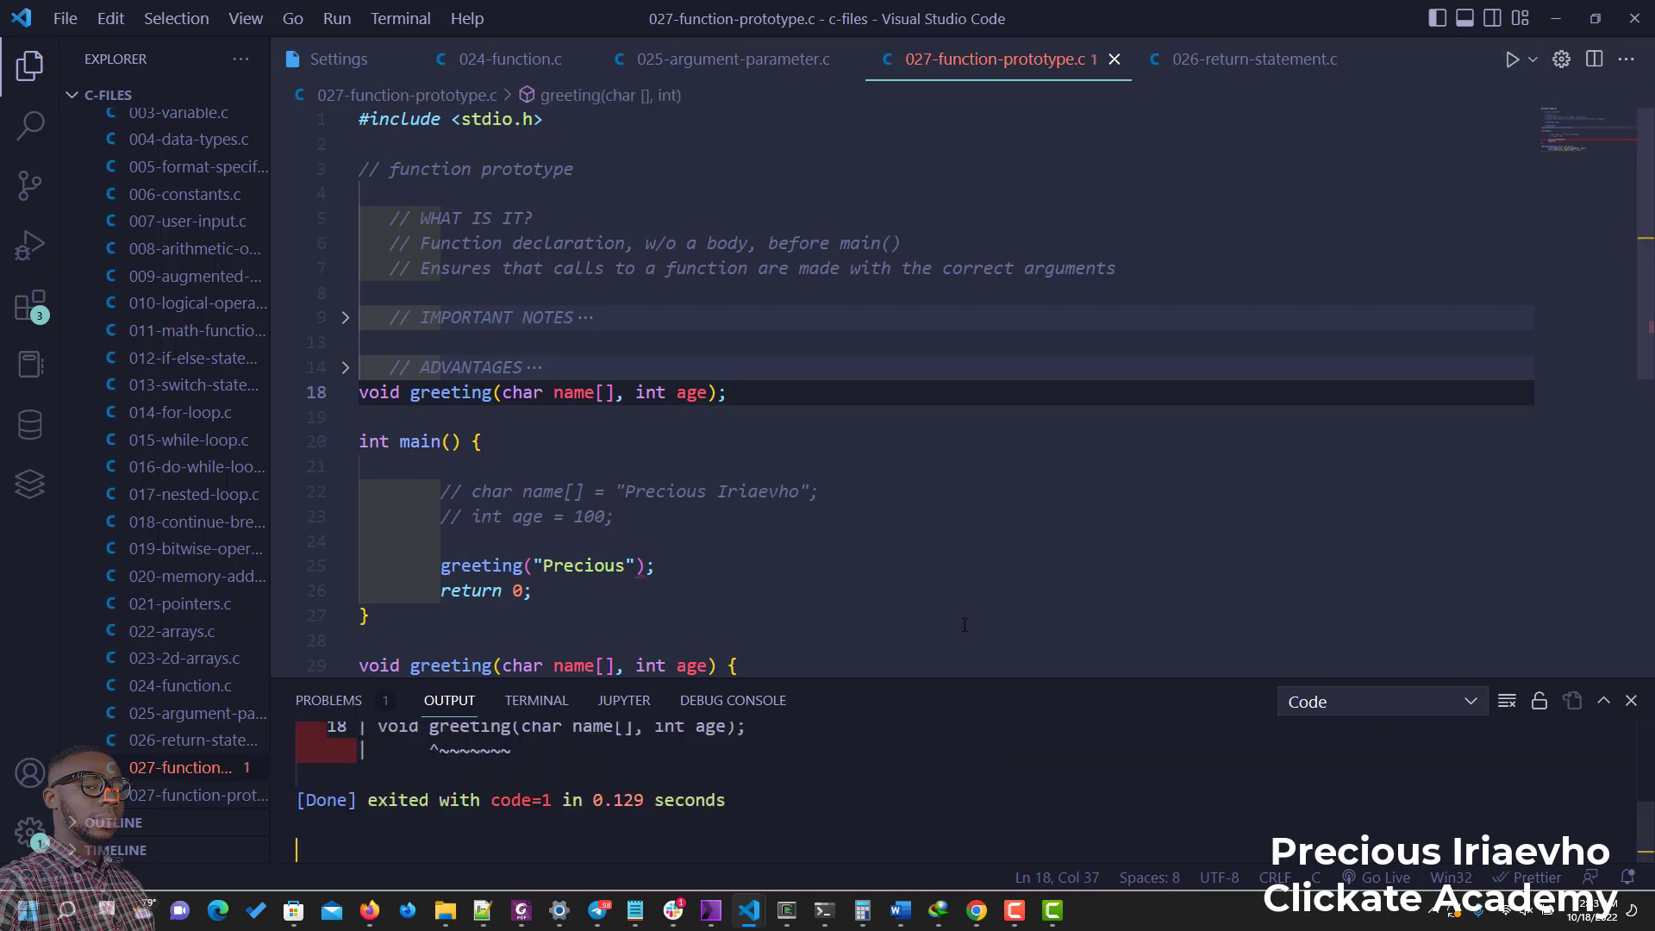
click(1512, 58)
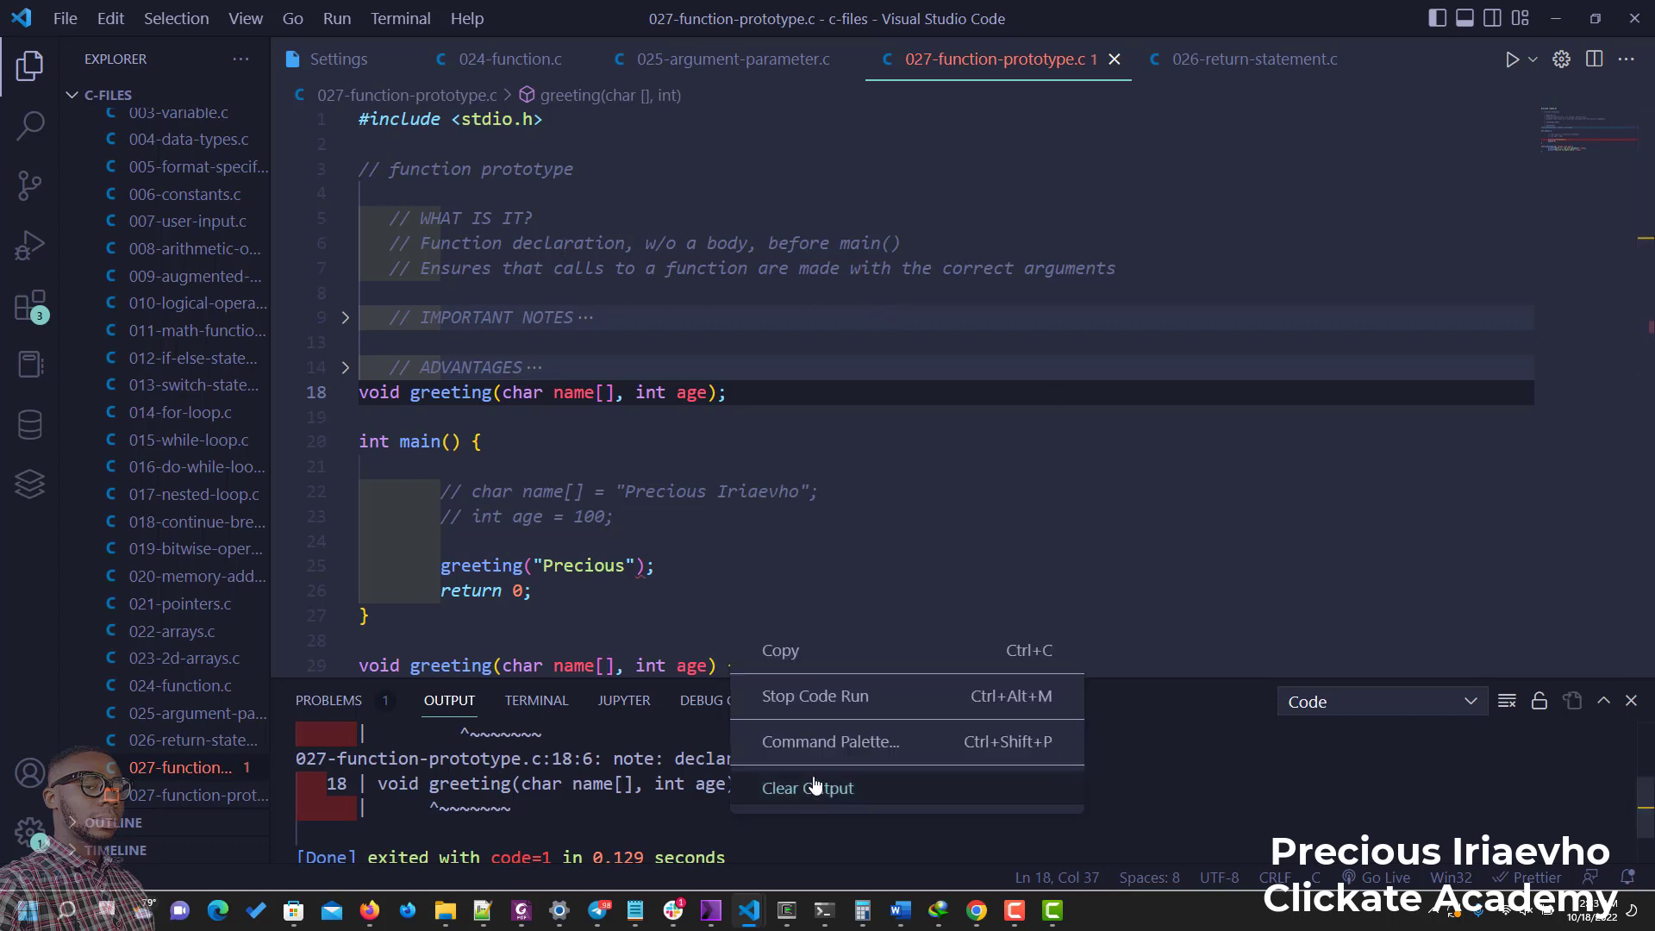
click(807, 788)
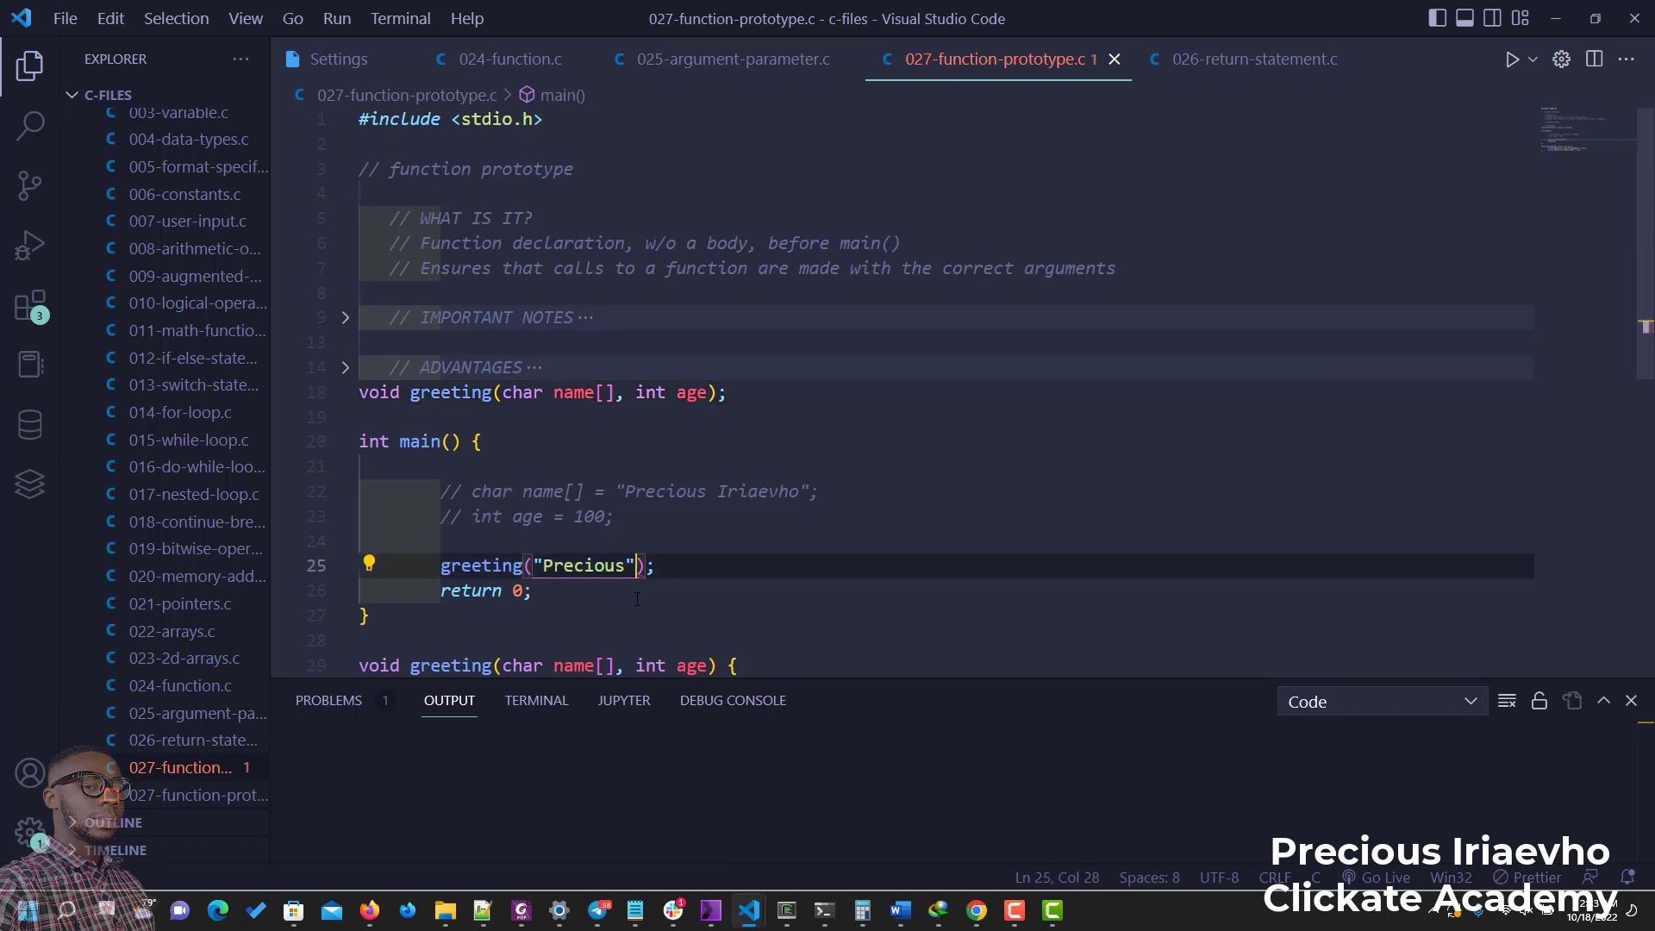
Call greeting("Precious", 70) and run it, printing "You are 70 years old" with exit code 0
text(, 70)
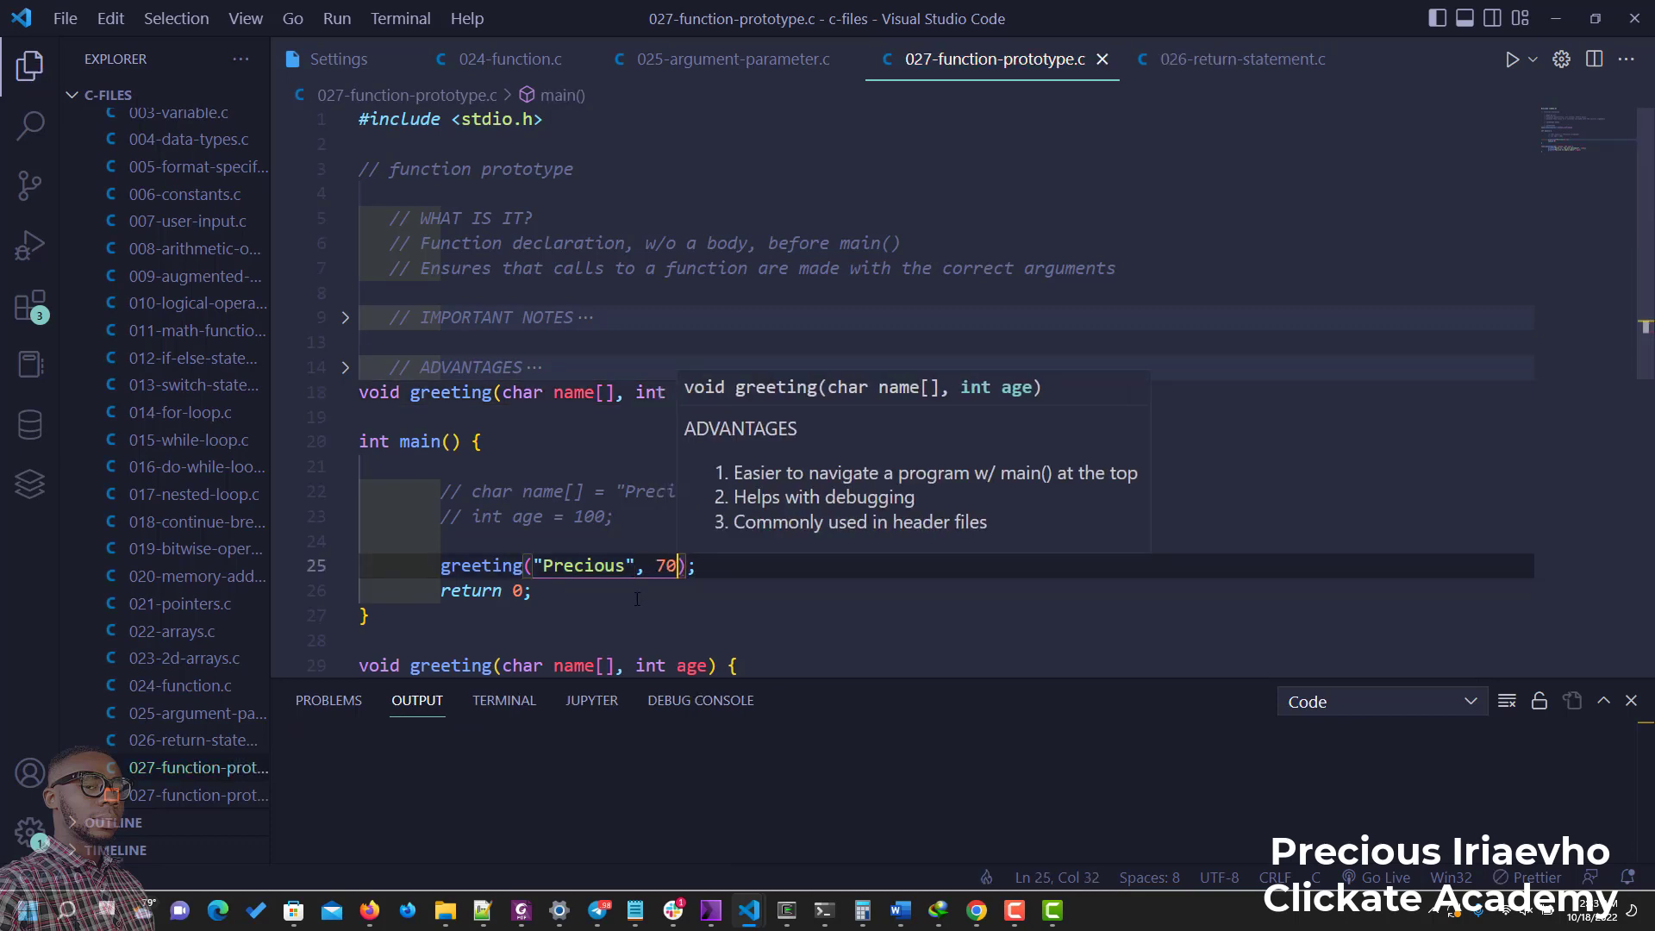
mouse_move(1115, 626)
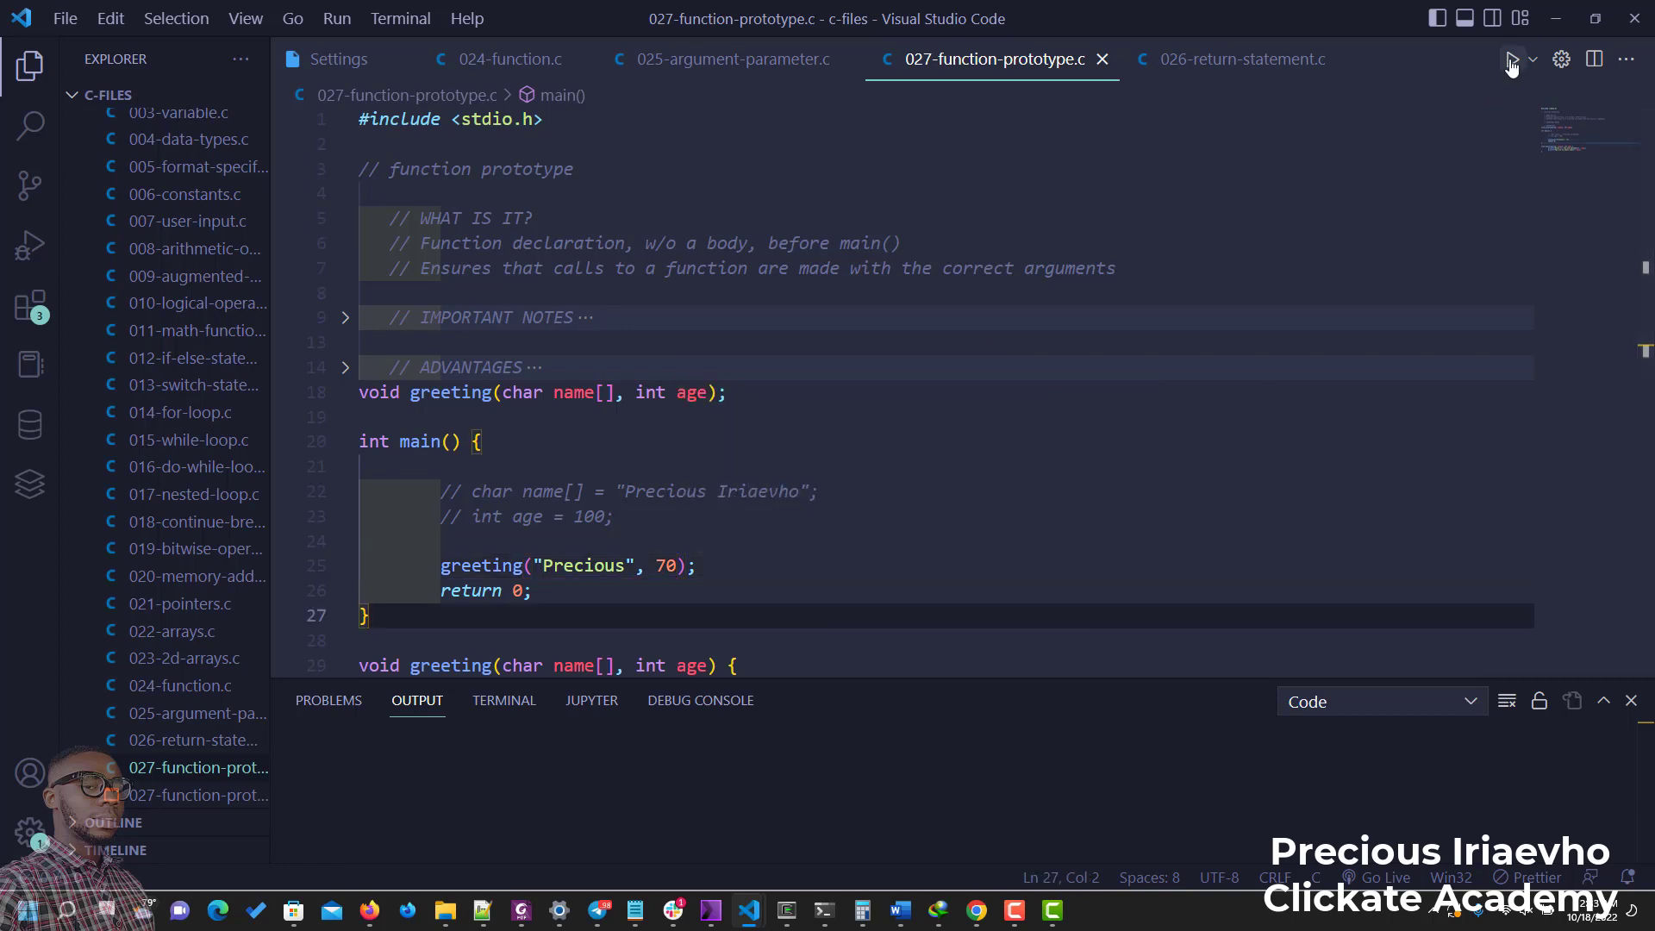
click(1511, 58)
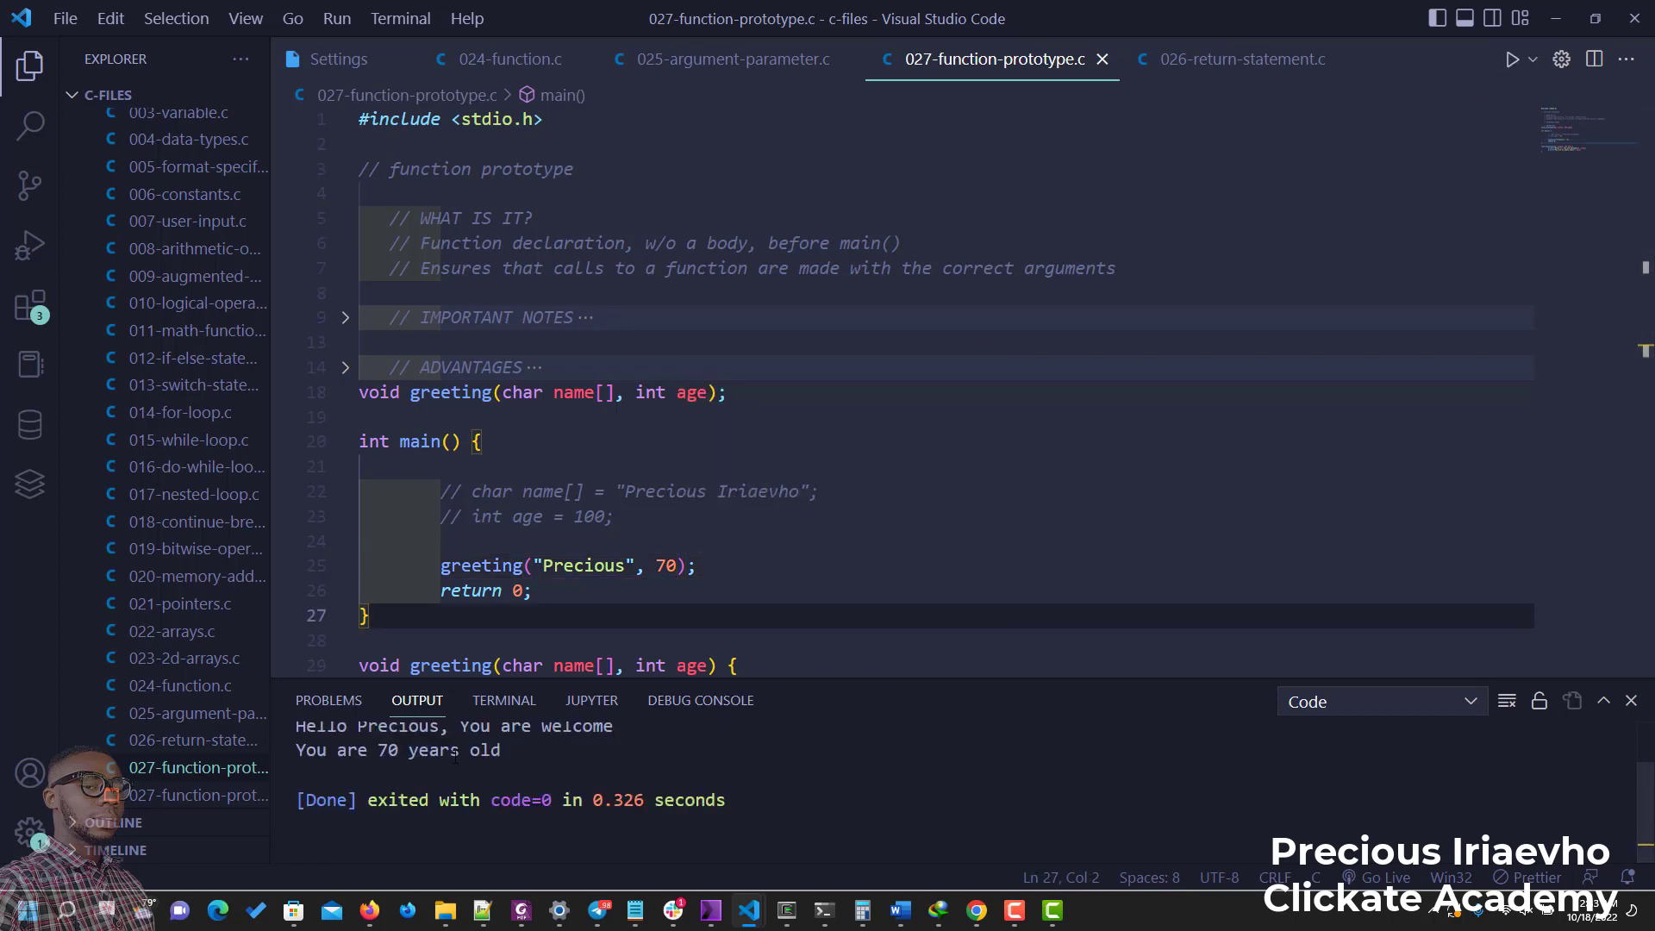
click(1512, 58)
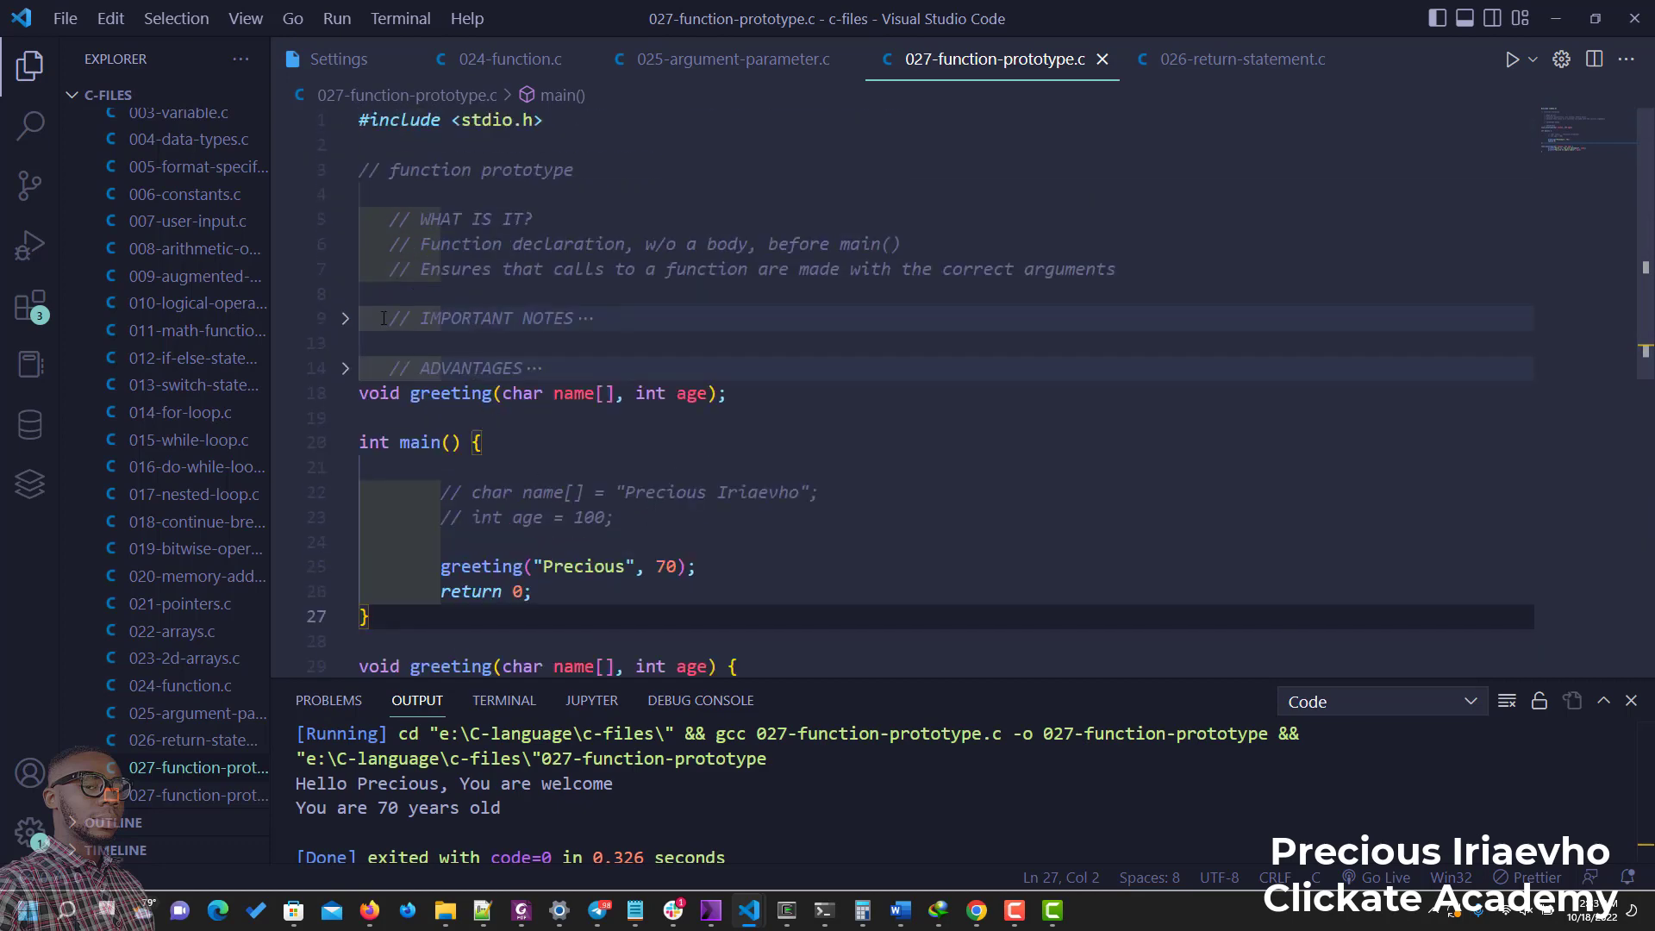
Unfold the IMPORTANT NOTES and ADVANTAGES comment blocks to show all their points
click(345, 317)
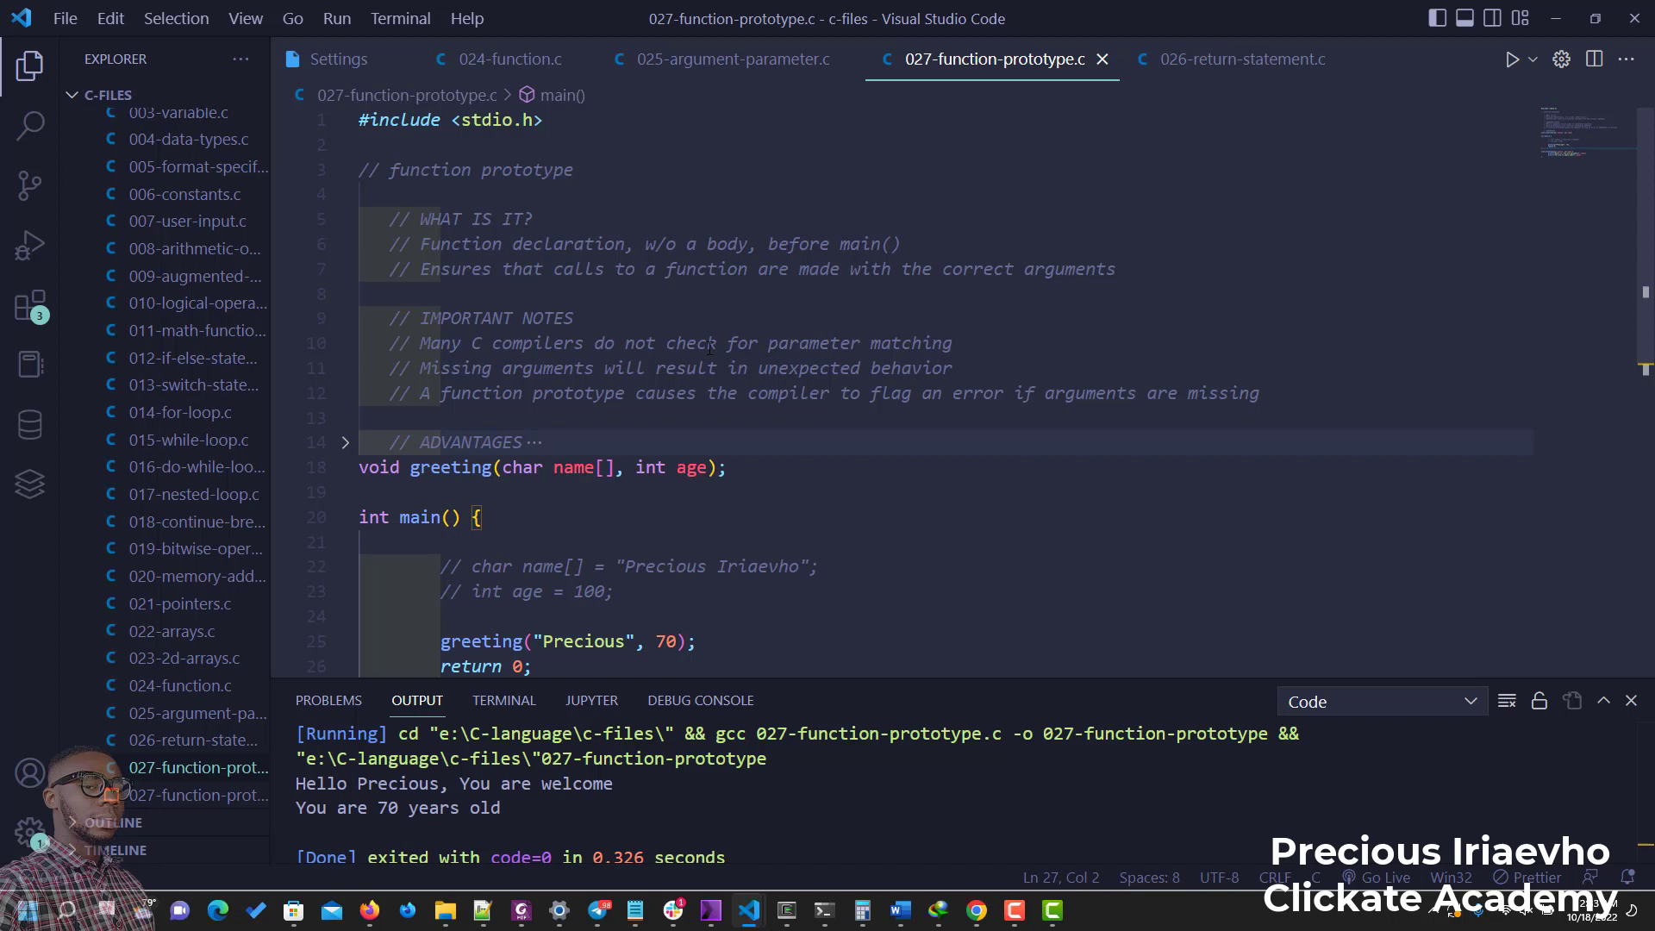
click(344, 443)
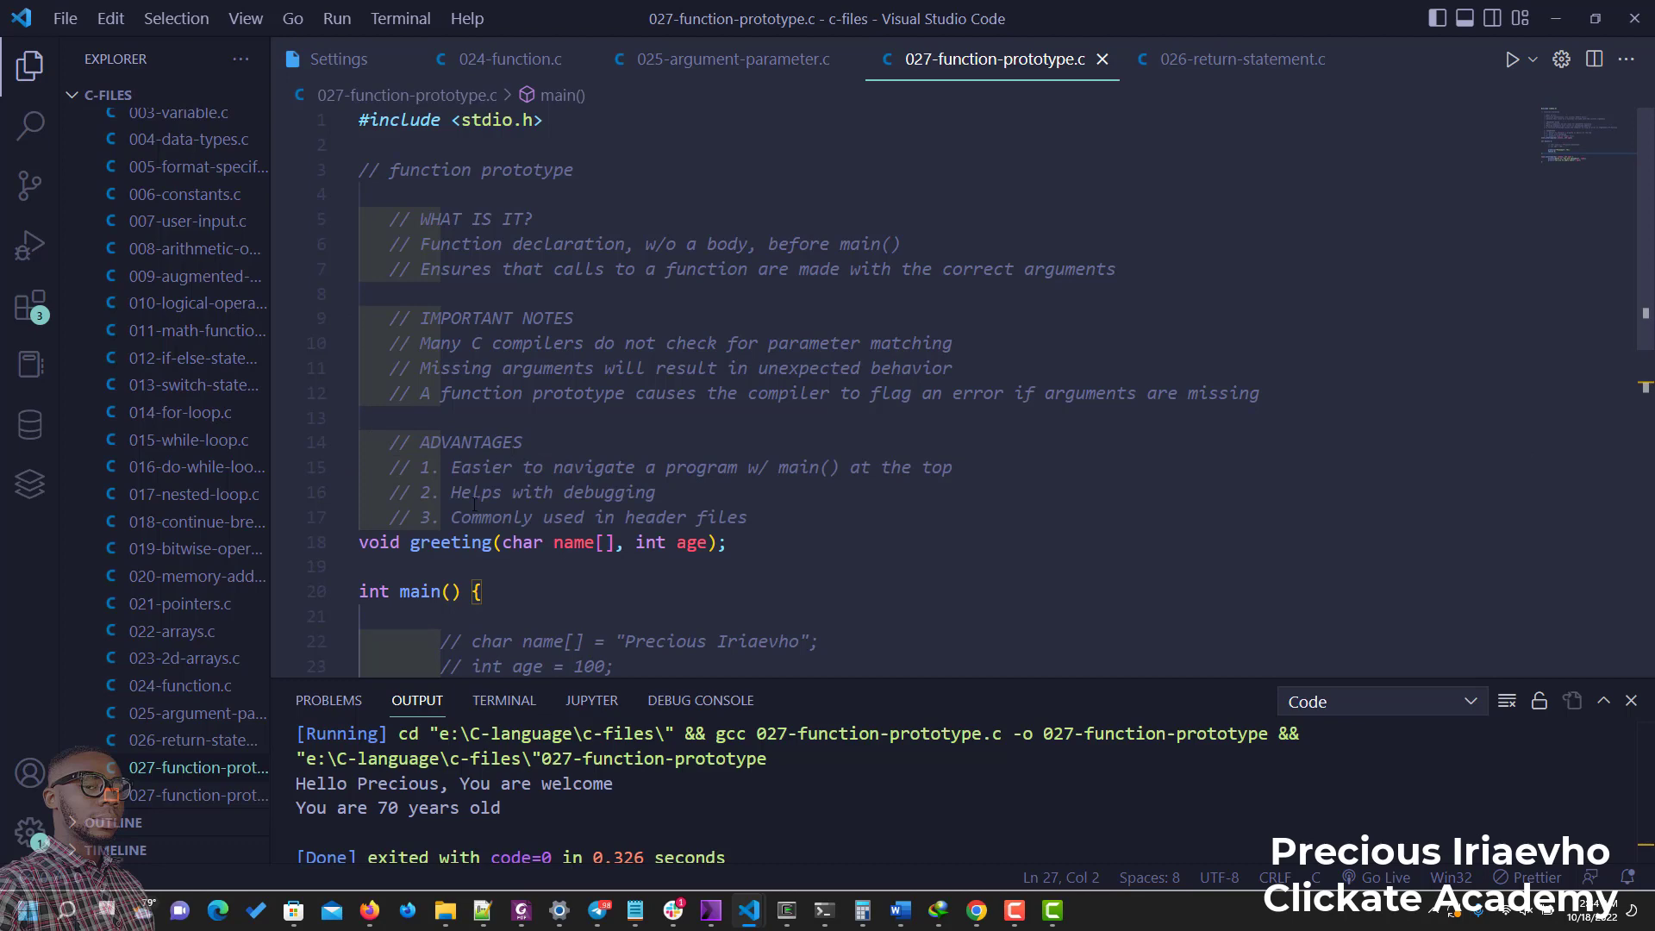
scroll(down, 3)
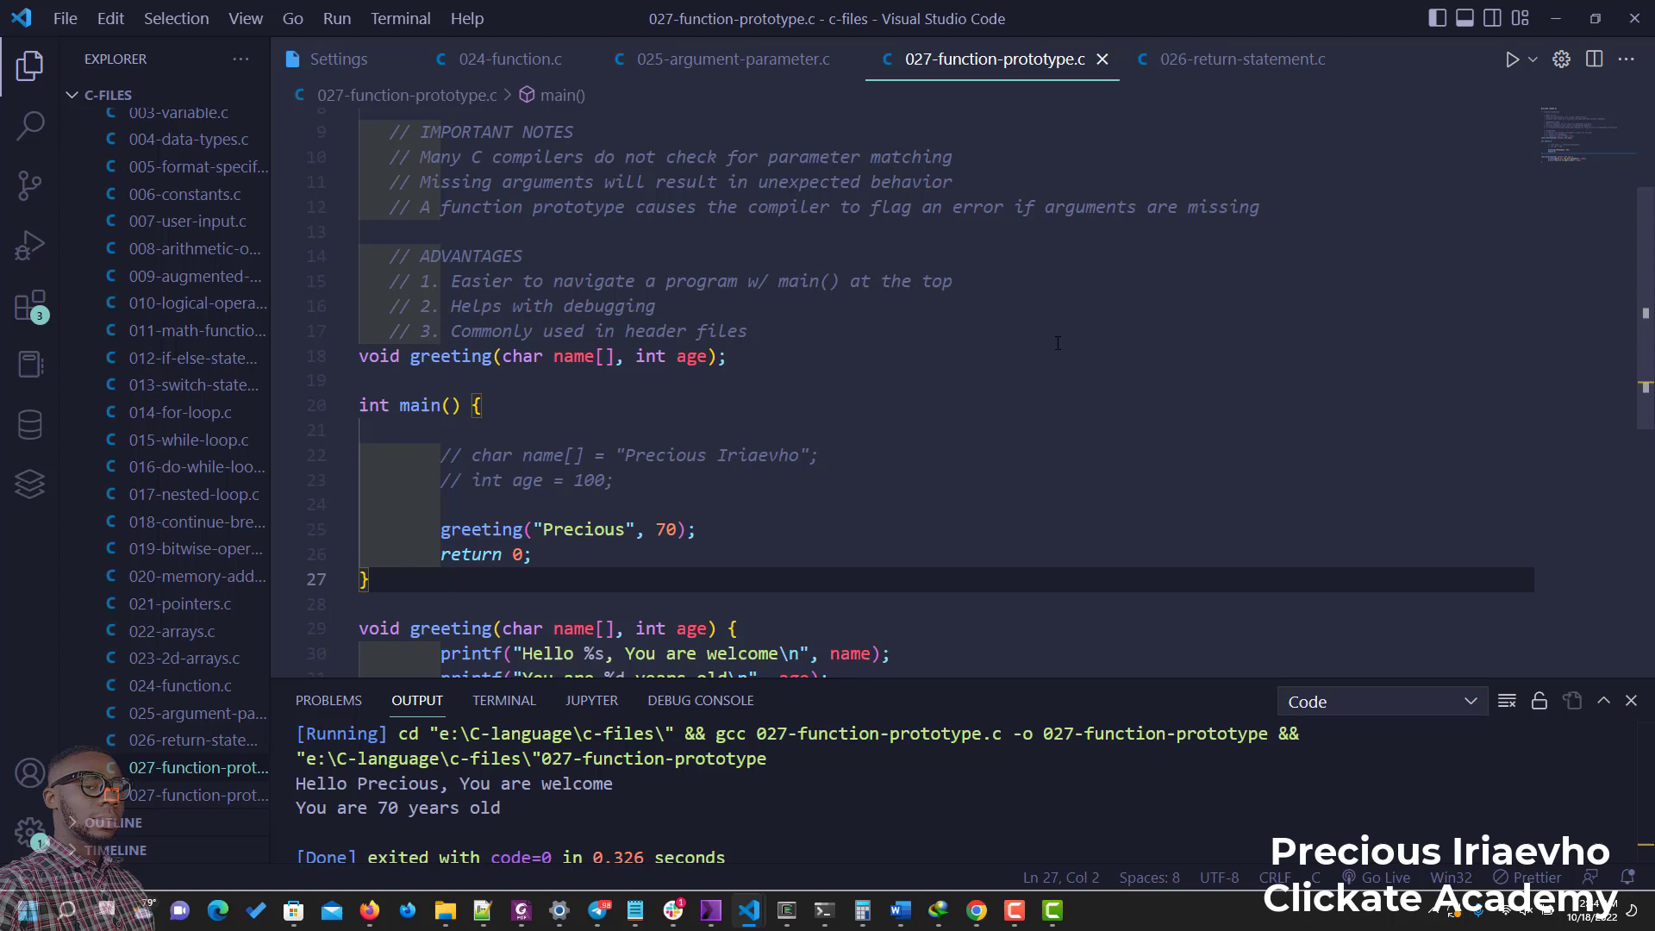
mouse_move(783, 369)
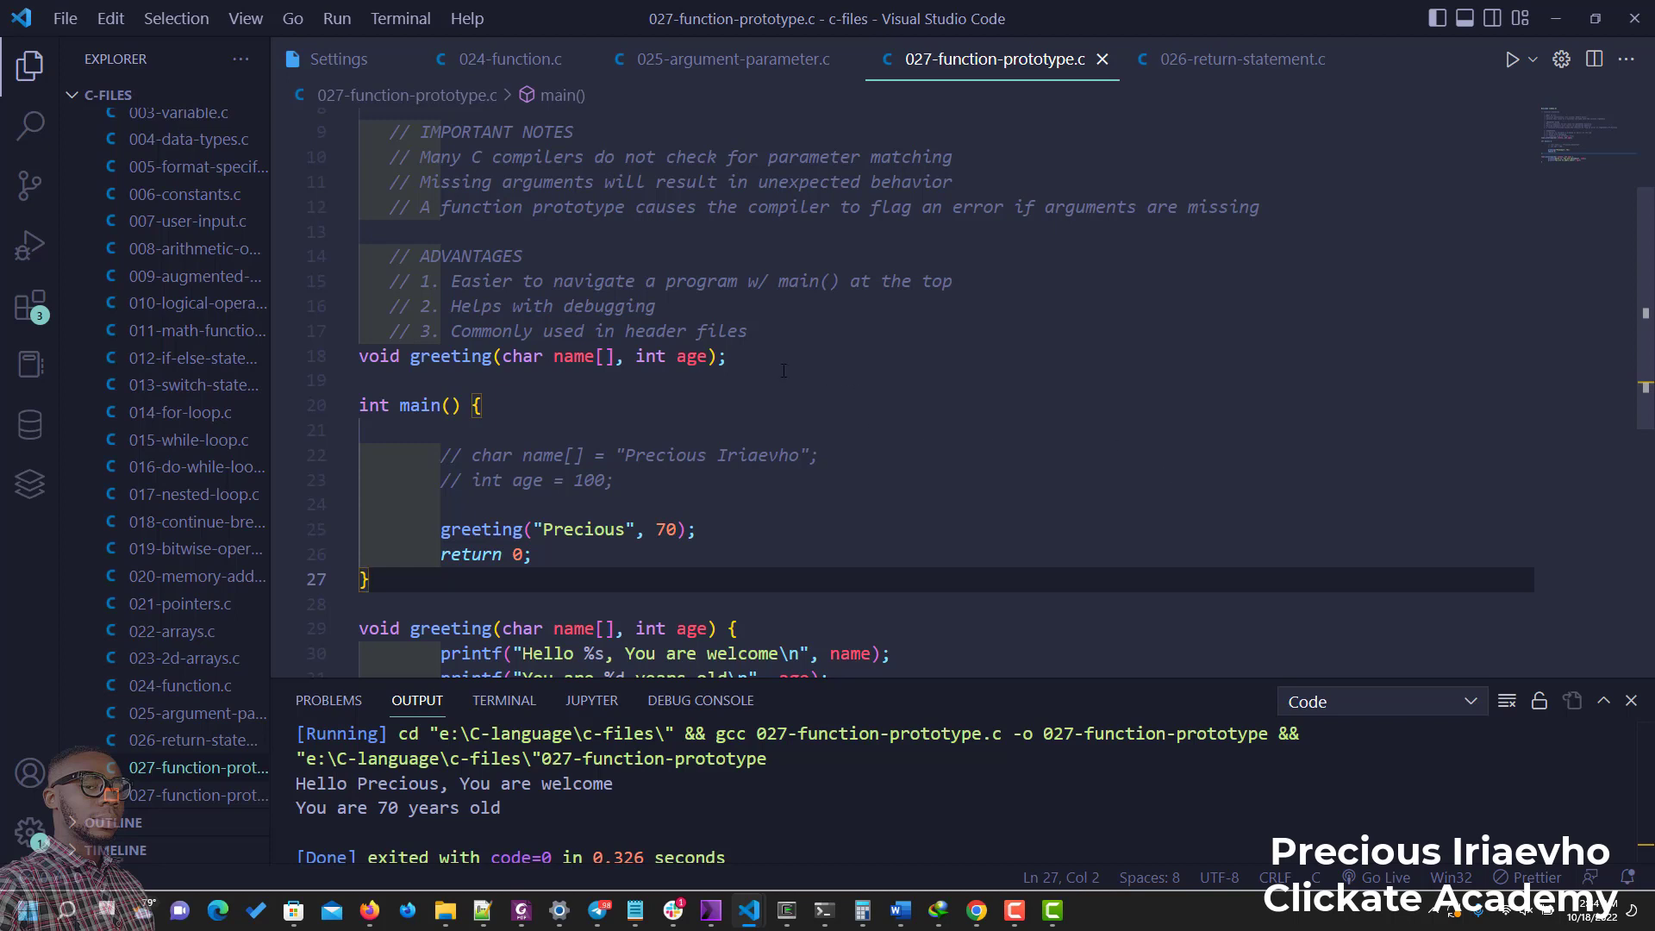
mouse_move(760, 335)
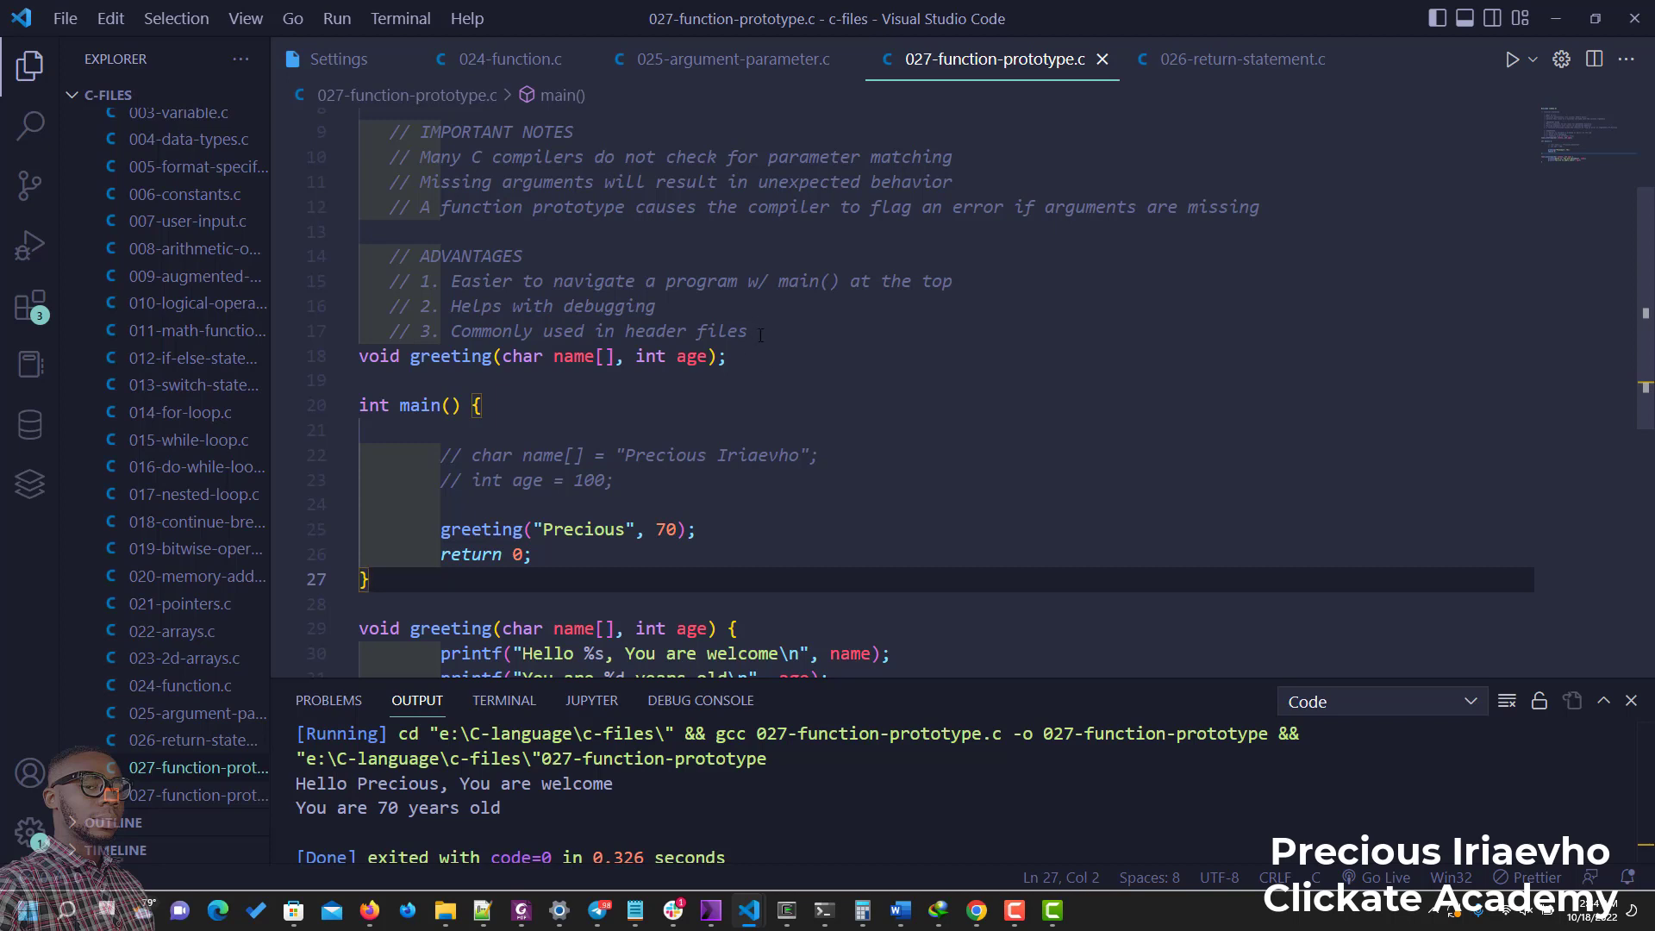
mouse_move(652, 455)
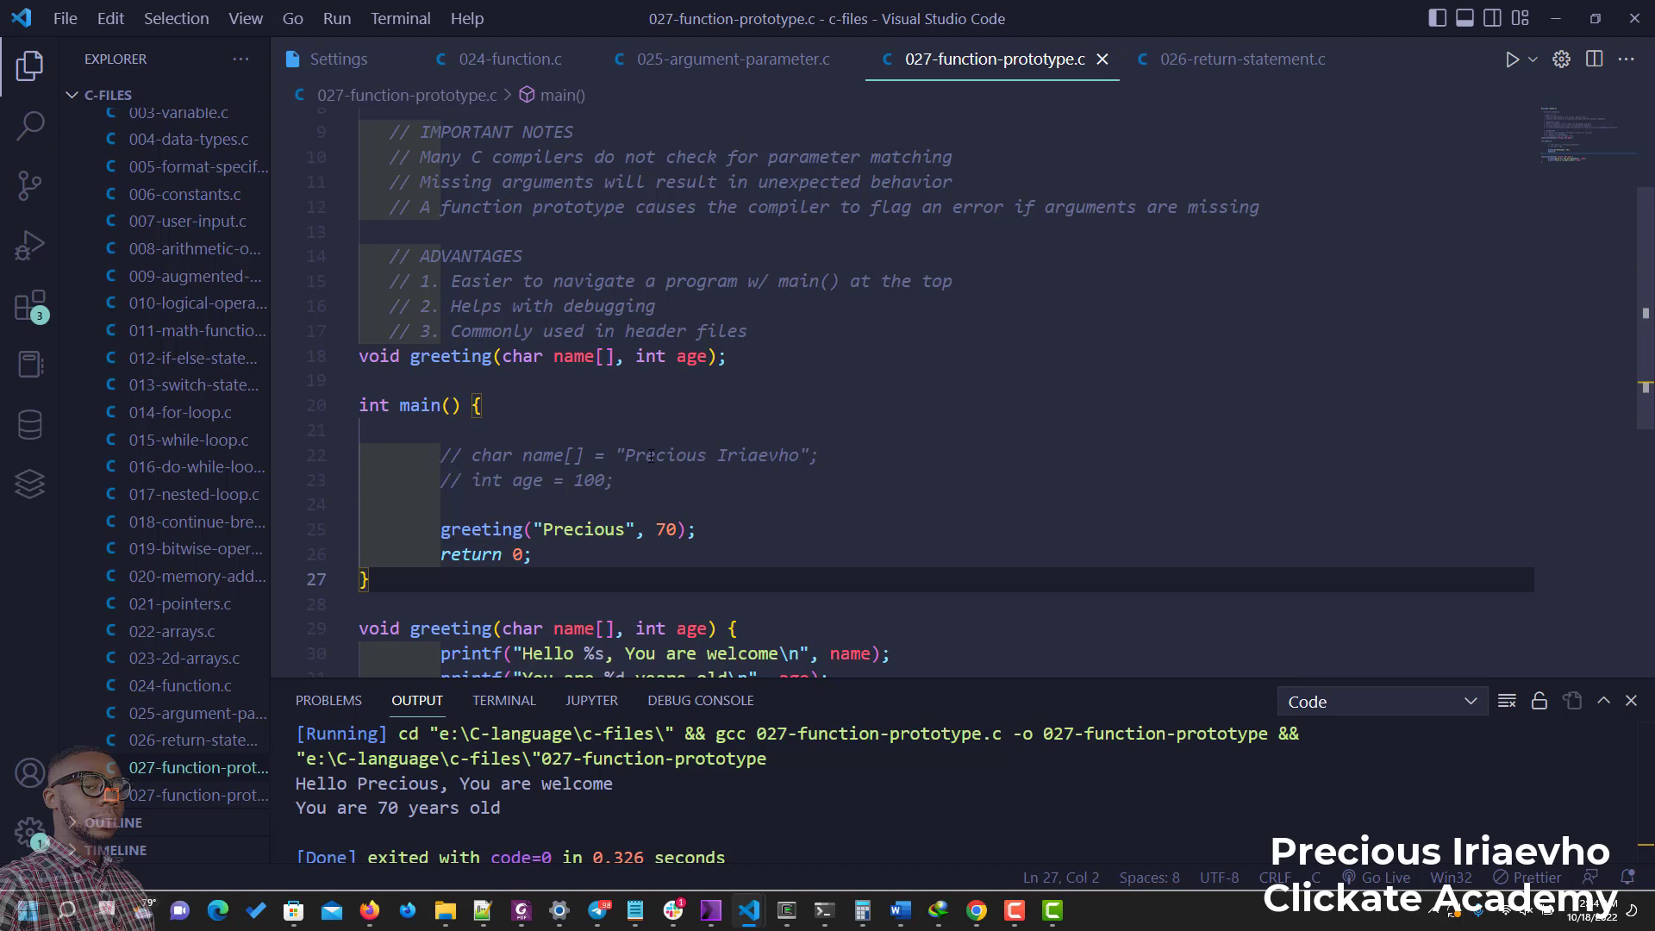